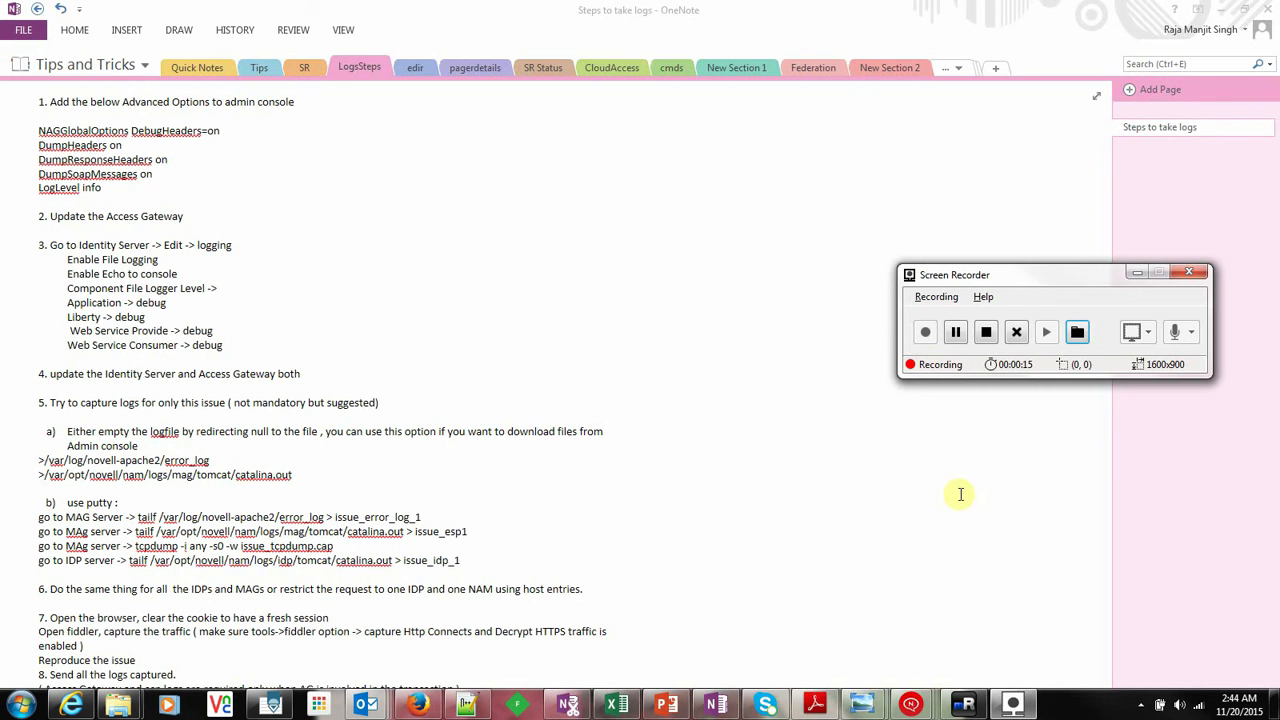
{"action": "mouse_move", "coordinate": [276, 222]}
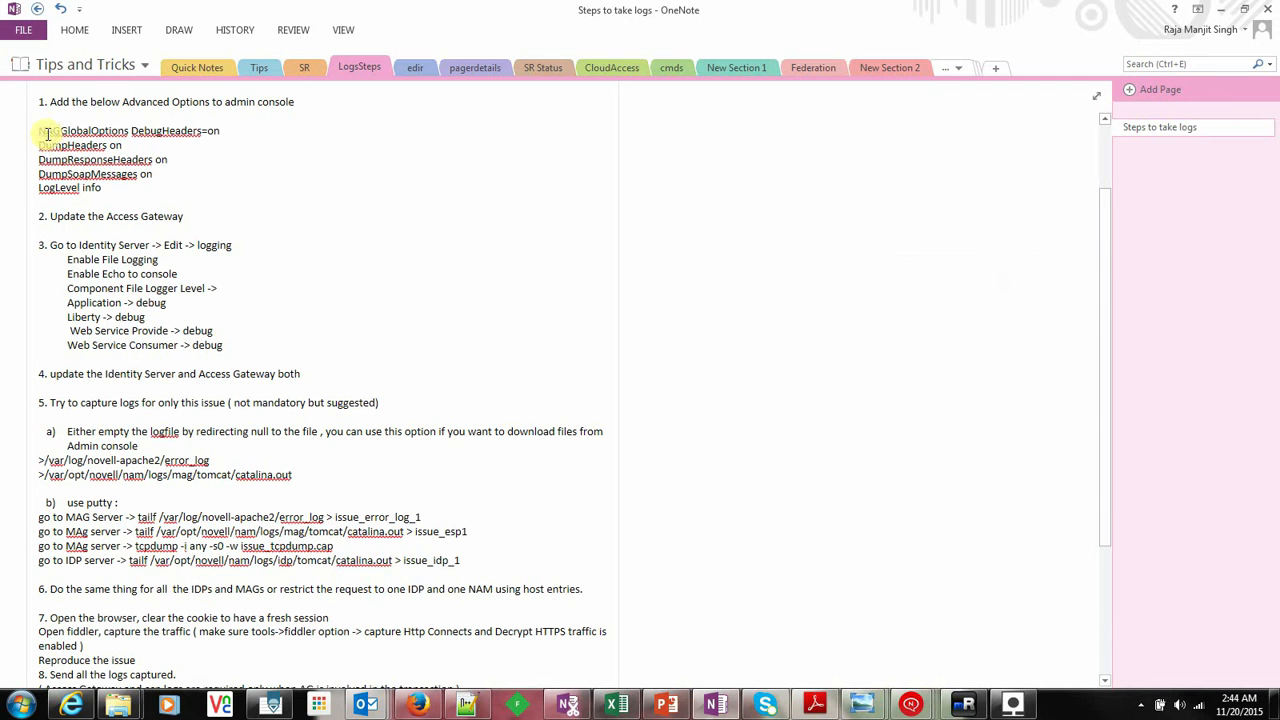
Select the NAGGlobalOptions…LogLevel advanced-option lines in the OneNote log-capture notes
{"action": "left_click_drag", "start_coordinate": [48, 130], "coordinate": [118, 188]}
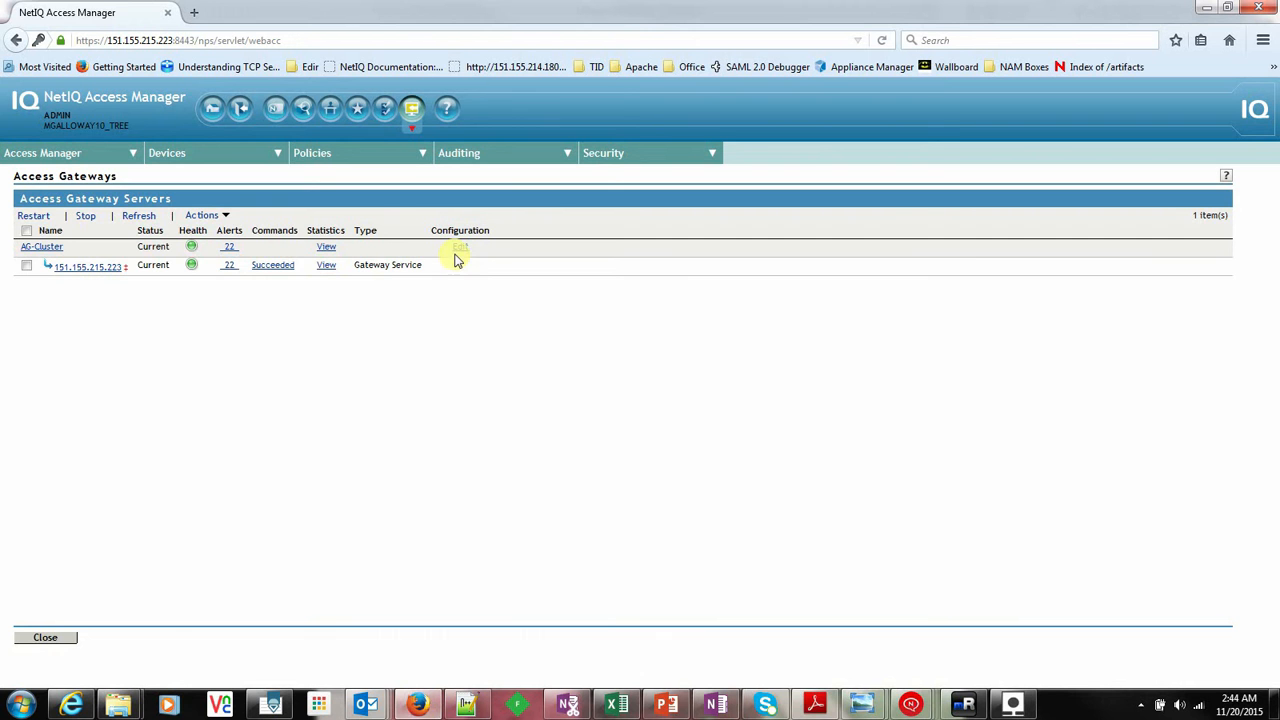
Add 'NAGGlobalOptions DebugHeaders=on' and the other debug lines to the AG-Cluster advanced options
{"action": "left_click", "coordinate": [40, 246]}
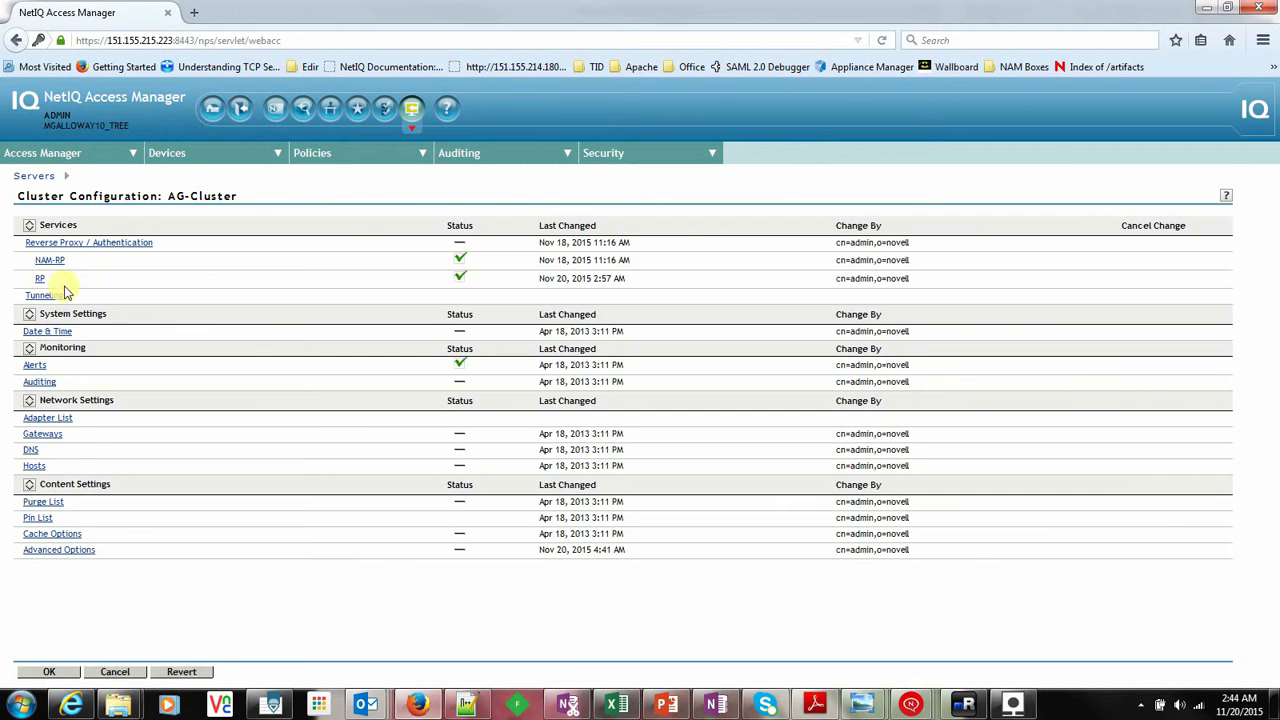
{"action": "left_click", "coordinate": [58, 548]}
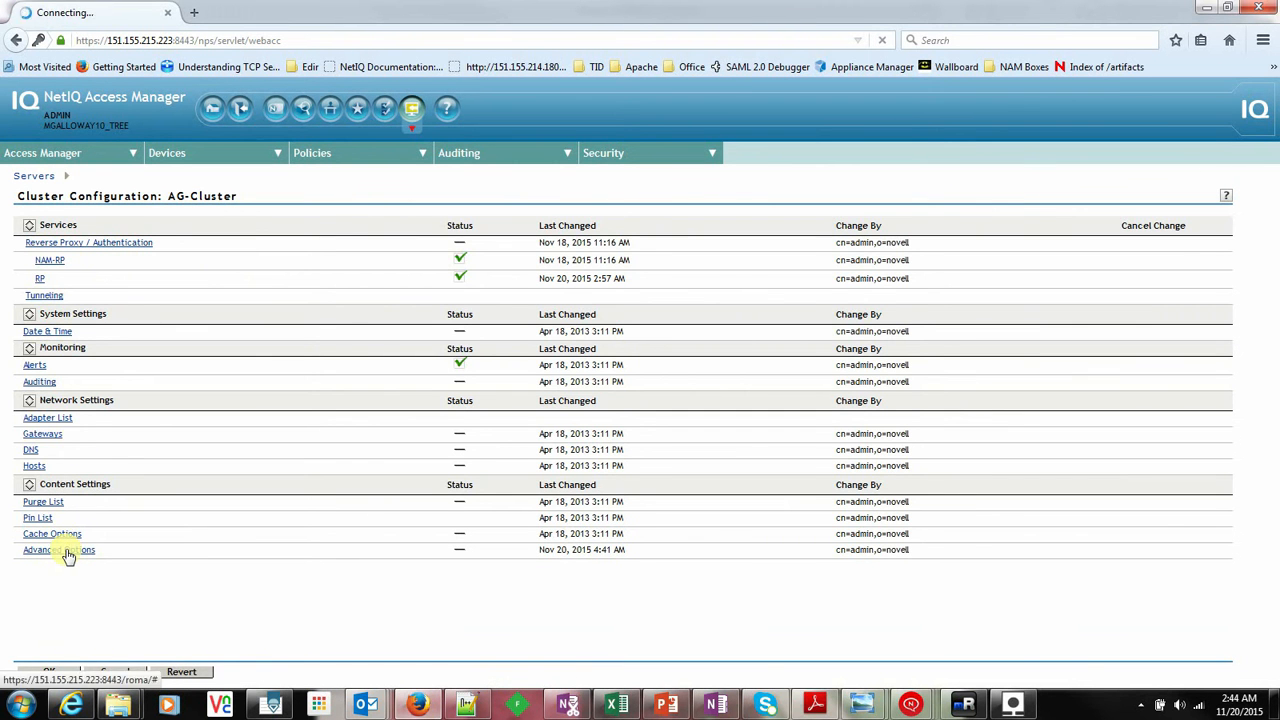
{"action": "left_click", "coordinate": [56, 550]}
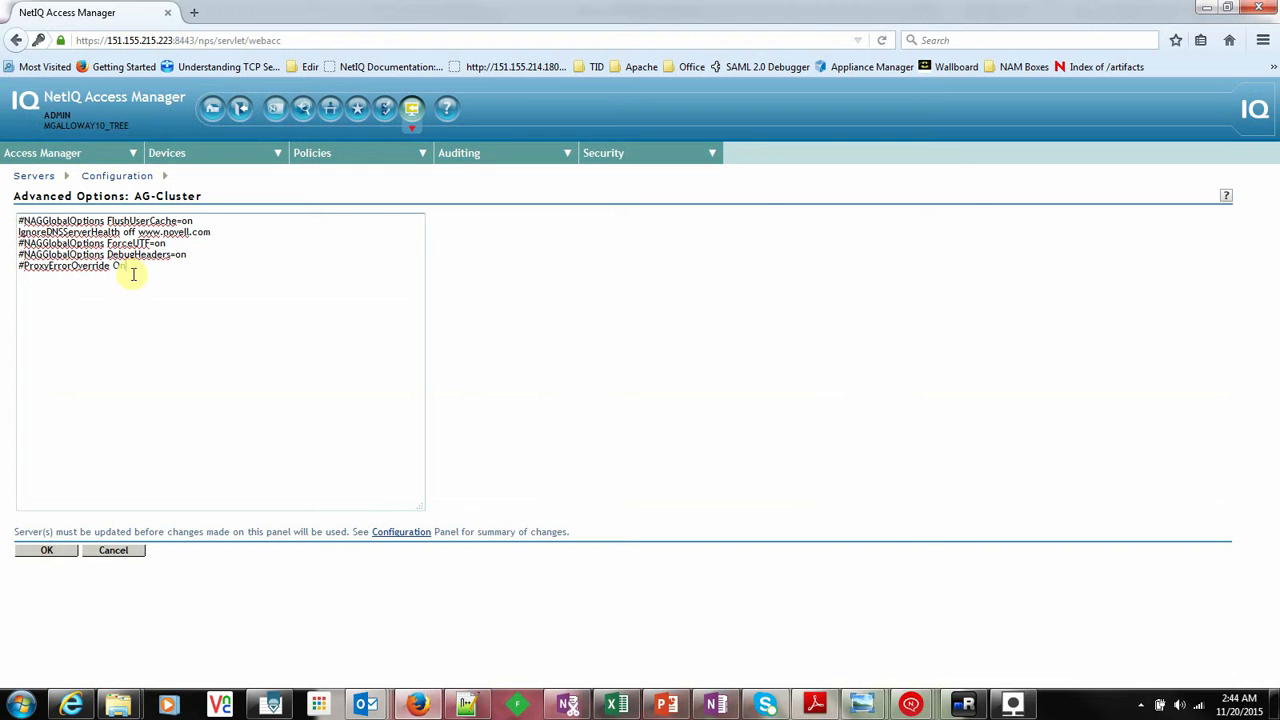
{"action": "type", "text": "NAGGlobalOptions DebugHeaders=on"}
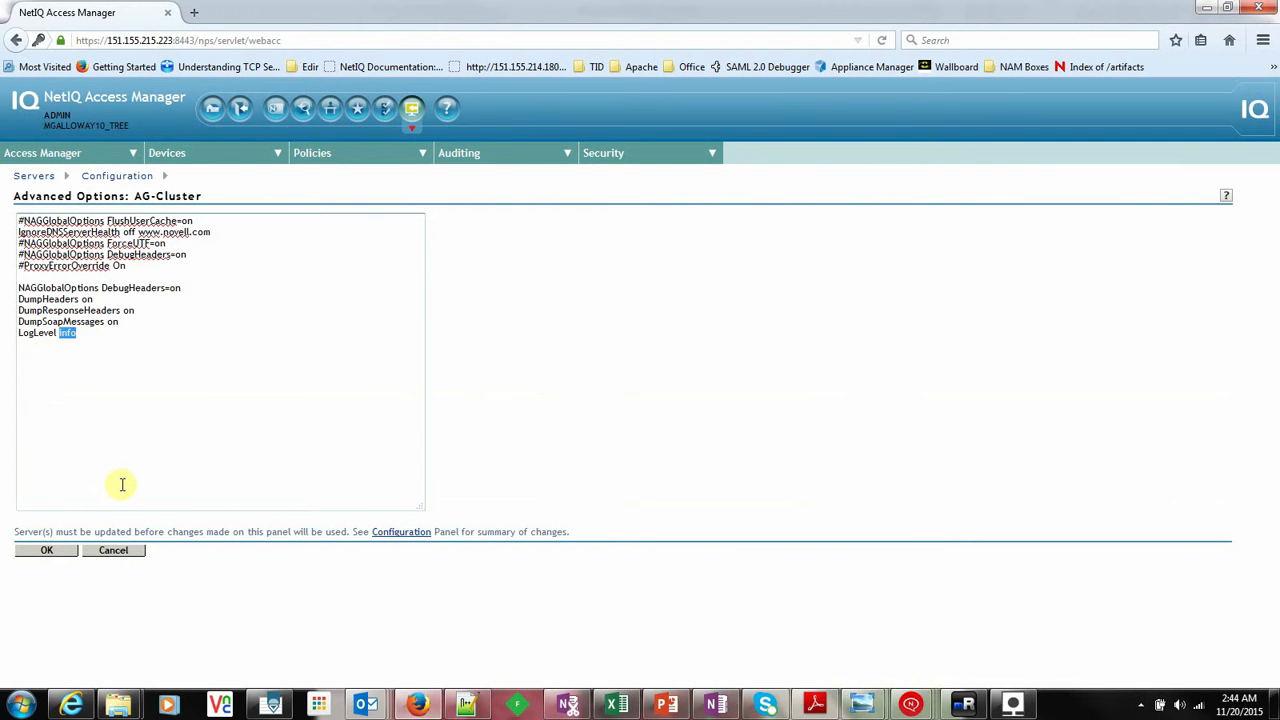
{"action": "mouse_move", "coordinate": [112, 500]}
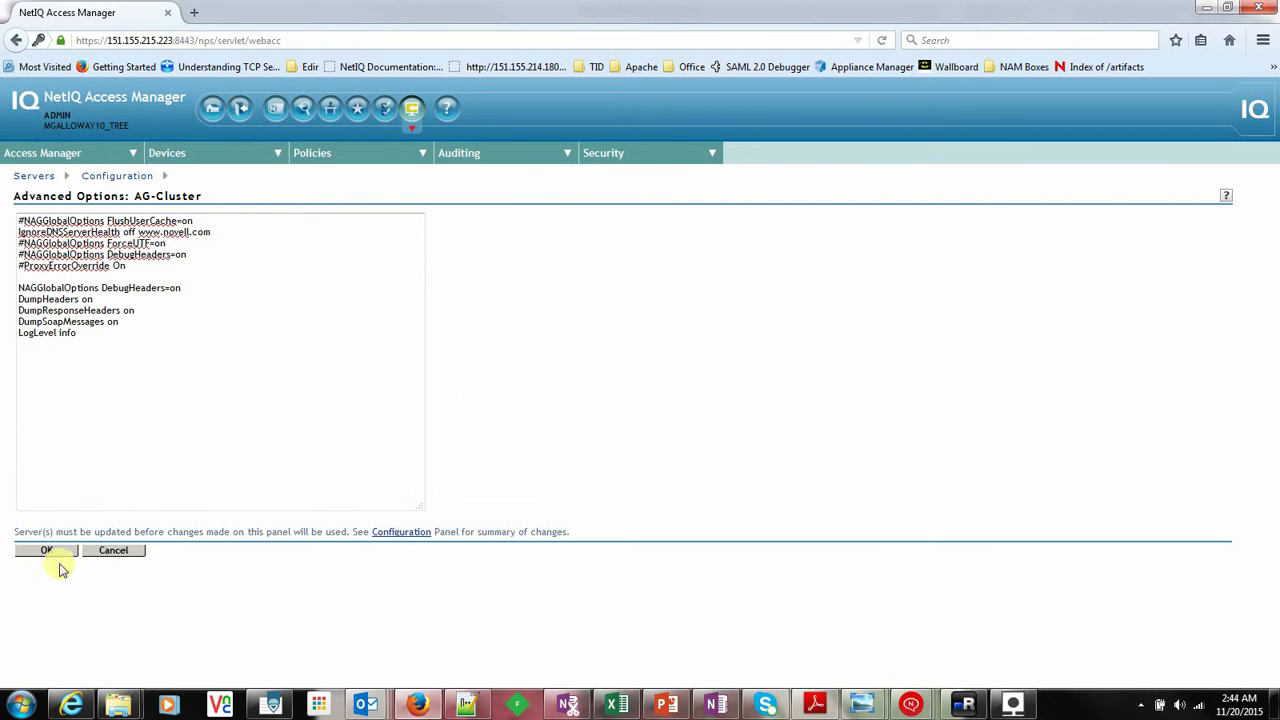
Save the AG-Cluster advanced options and run Update All with All Configuration on the gateways
{"action": "left_click", "coordinate": [44, 550]}
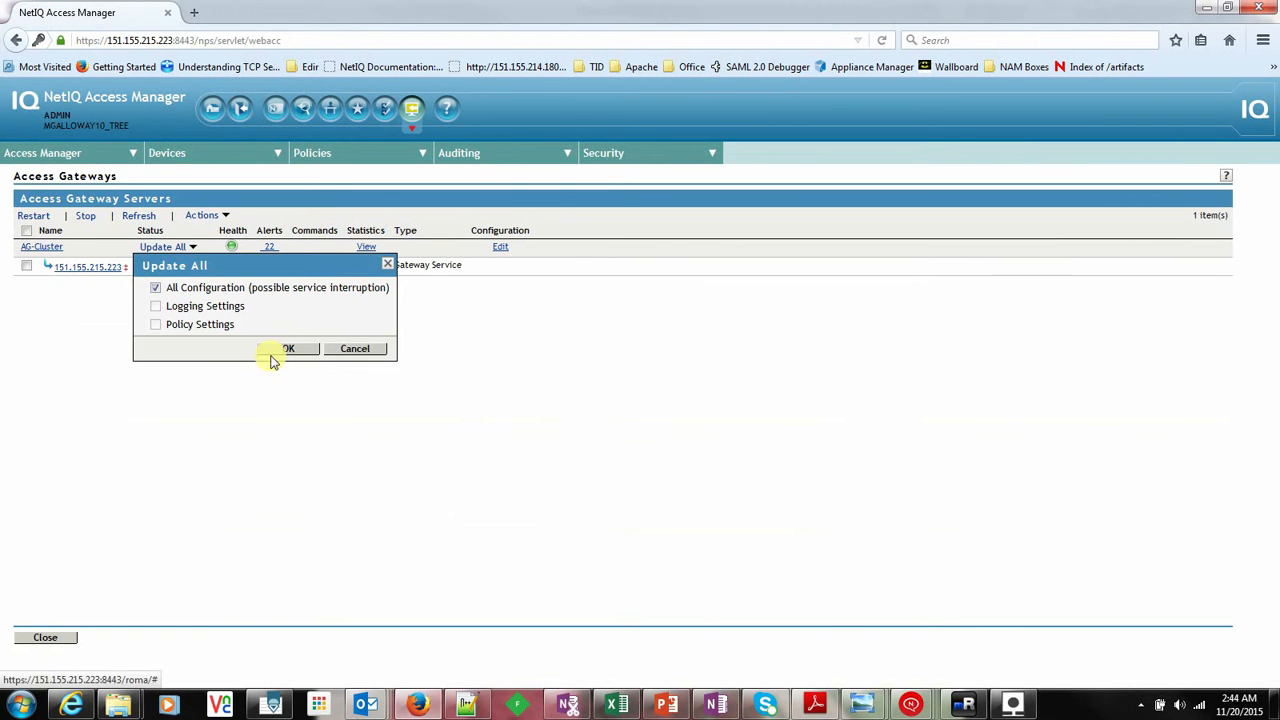
{"action": "left_click", "coordinate": [288, 348]}
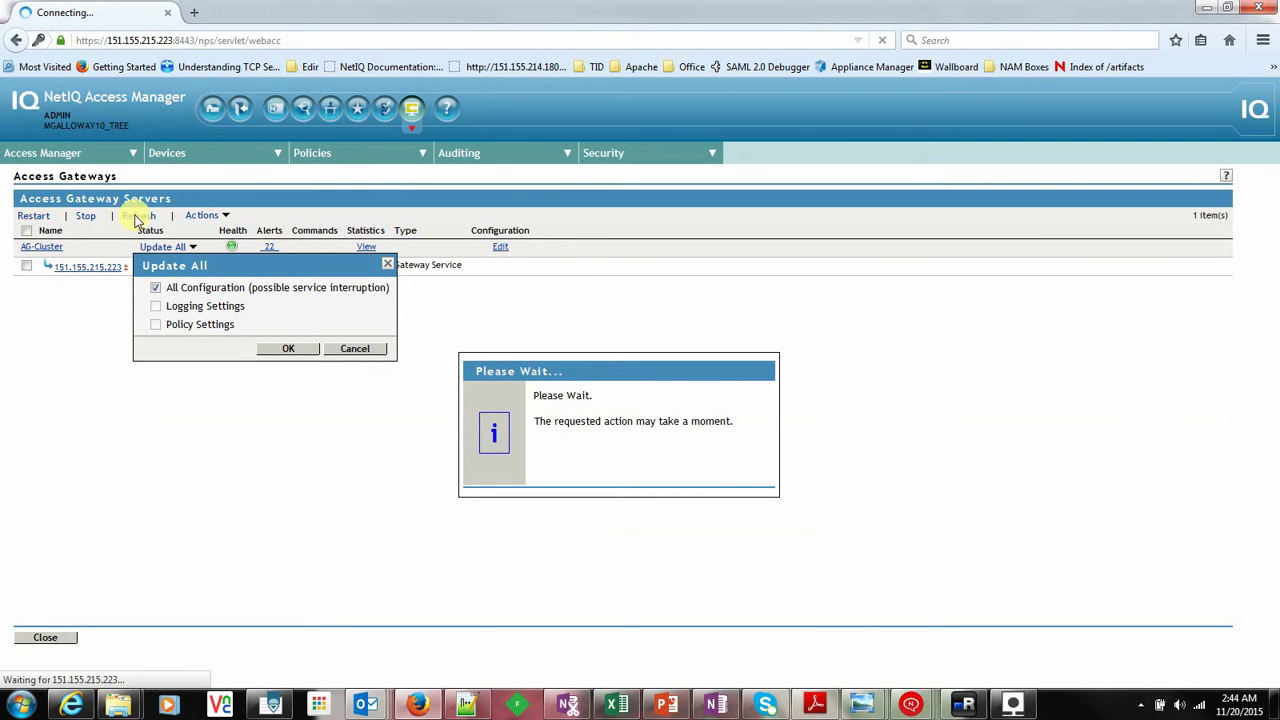
{"action": "left_click", "coordinate": [288, 348]}
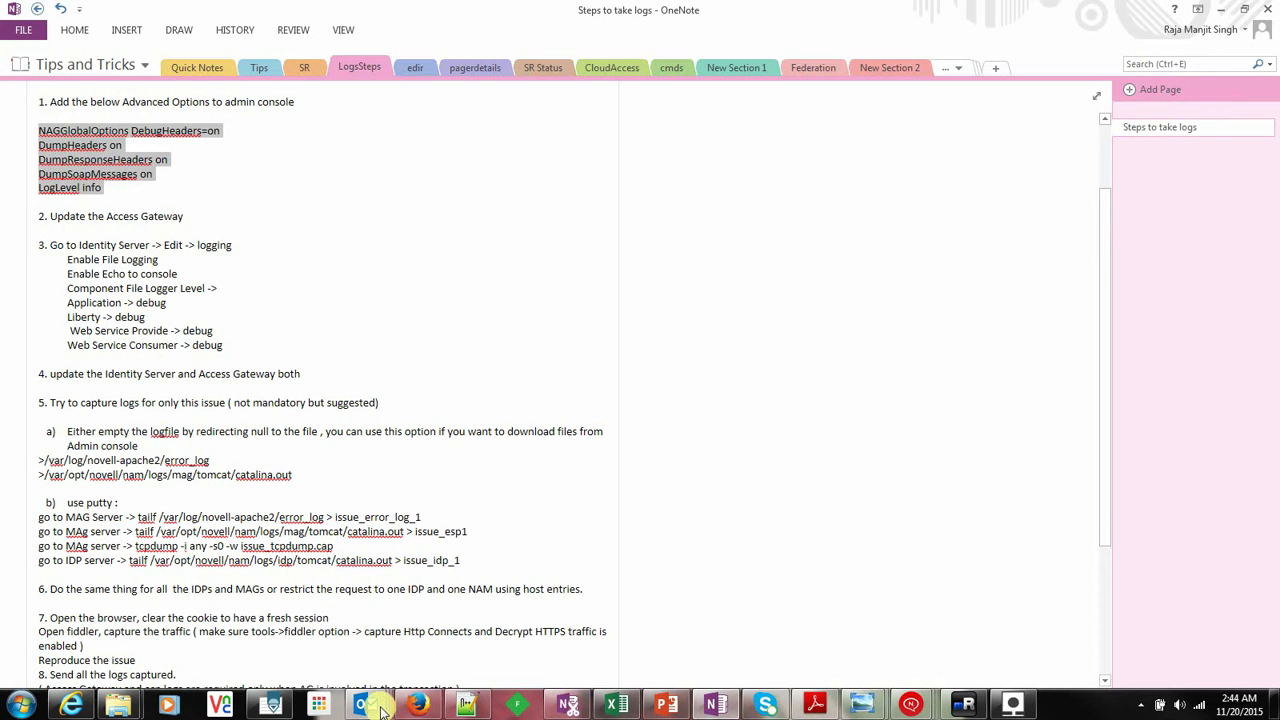
Enable file logging with console echo on the IDP-Cluster under Identity Servers
{"action": "left_click", "coordinate": [416, 704]}
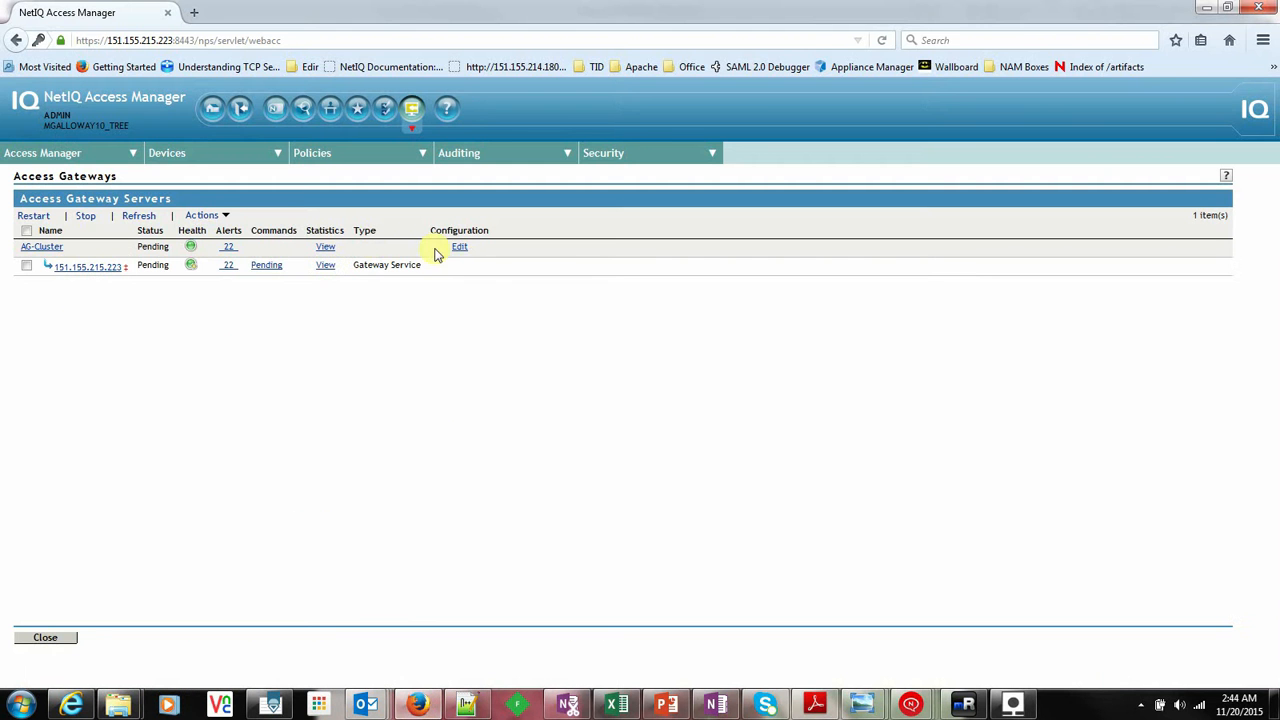
{"action": "left_click", "coordinate": [168, 152]}
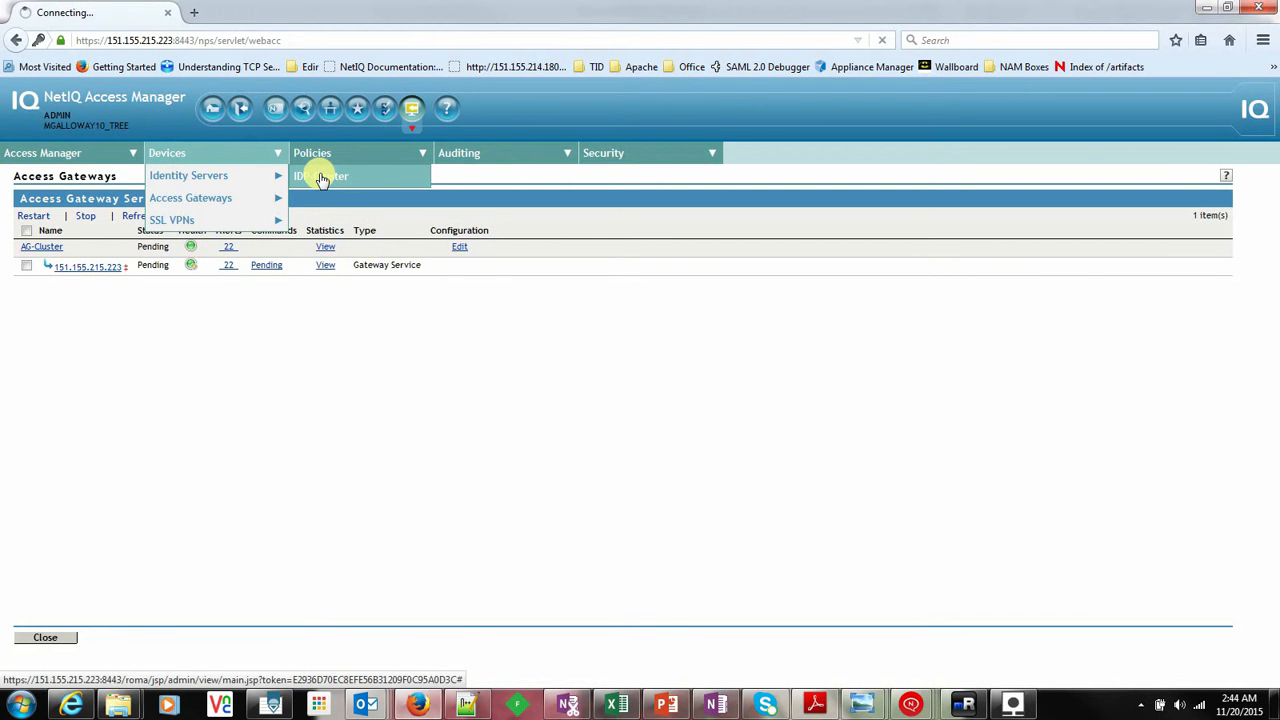
{"action": "left_click", "coordinate": [320, 176]}
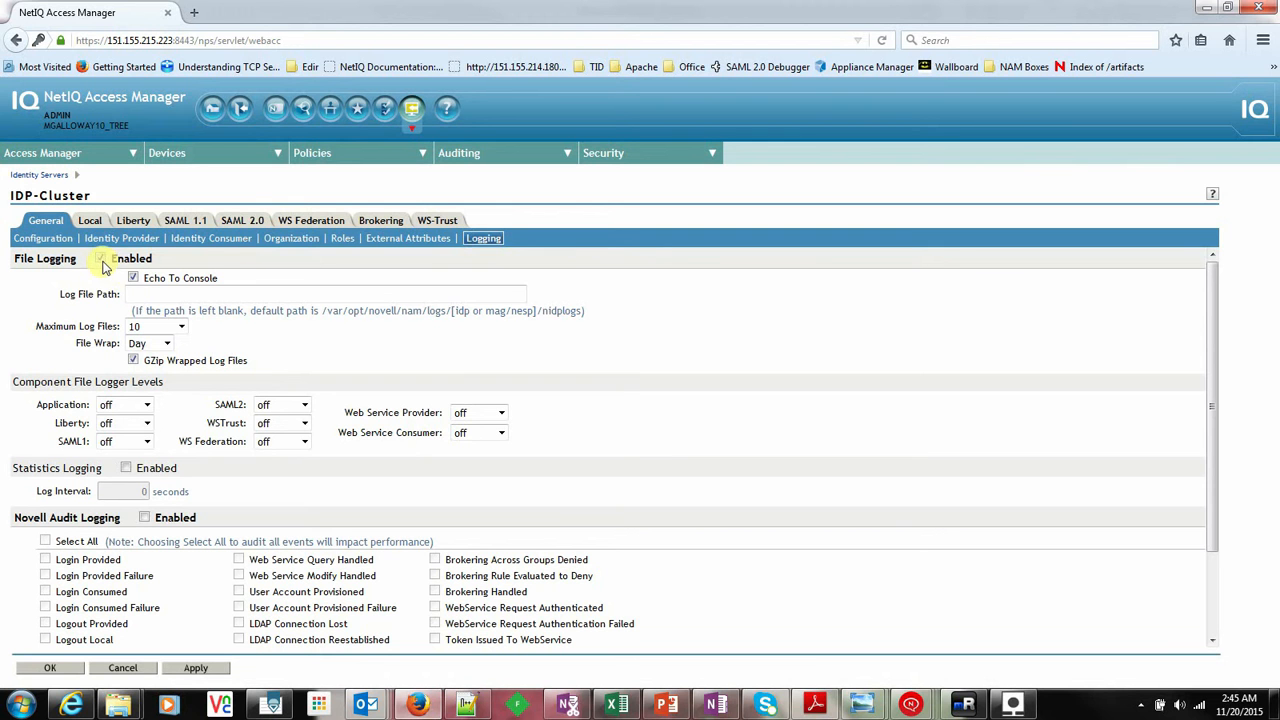
{"action": "left_click", "coordinate": [100, 258]}
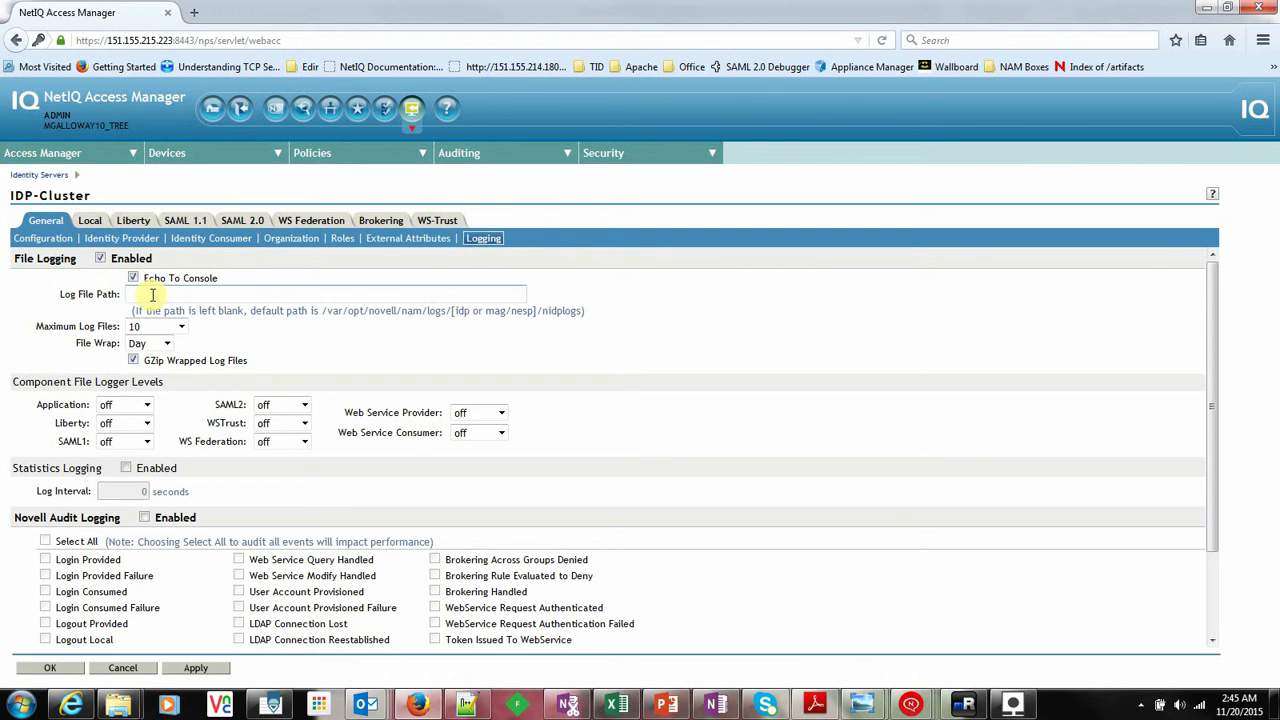
{"action": "left_click", "coordinate": [146, 404]}
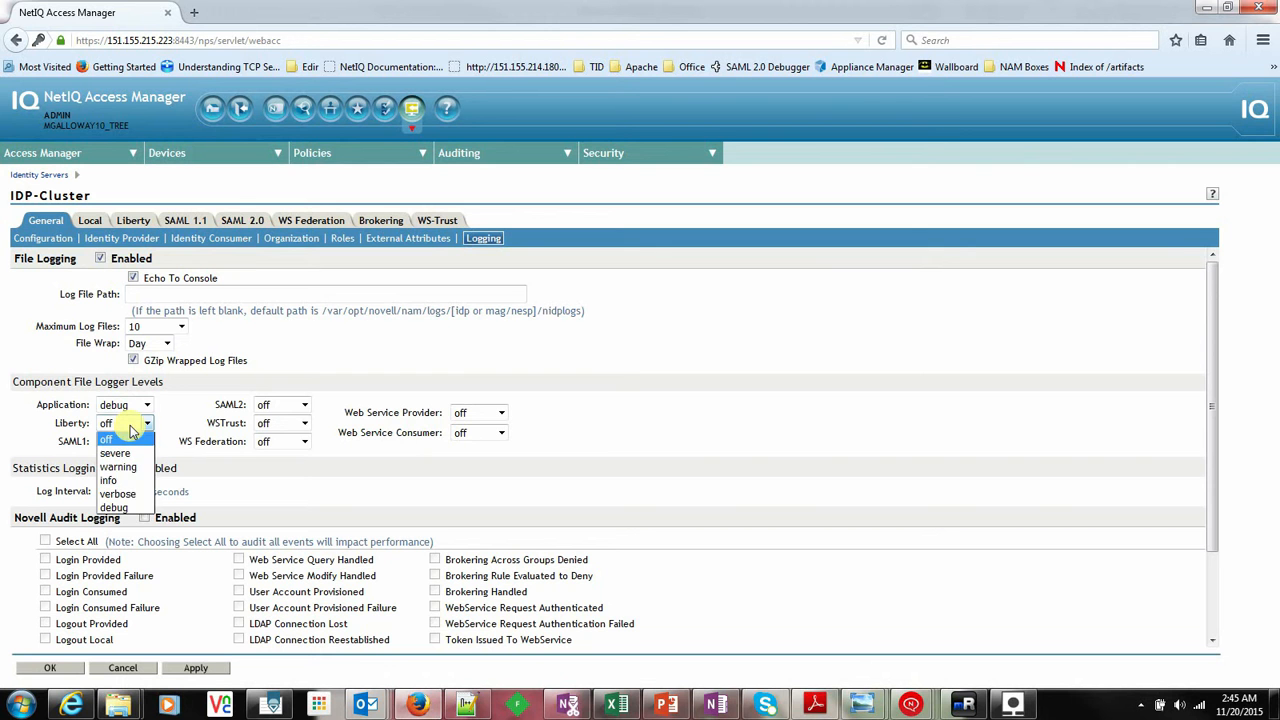
Set the Liberty, SAML1, SAML2, Web Service Provider and Consumer logger levels to debug
{"action": "left_click", "coordinate": [112, 508]}
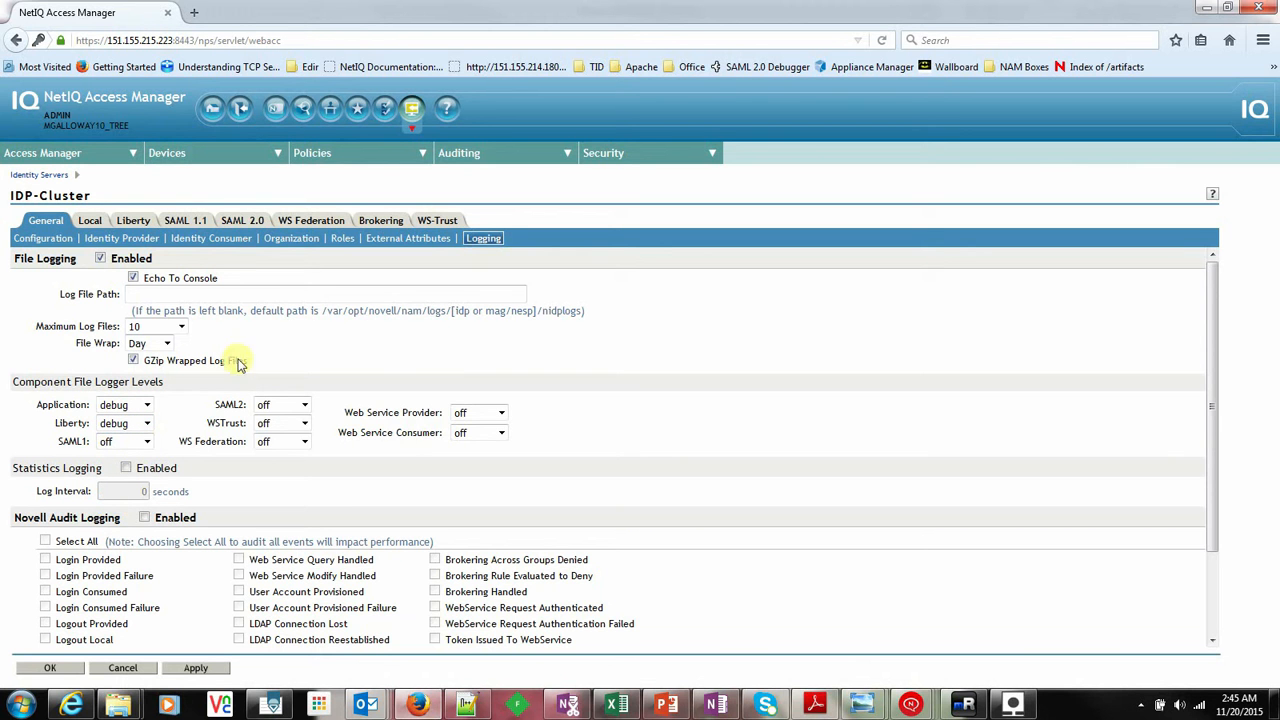
{"action": "left_click", "coordinate": [146, 442]}
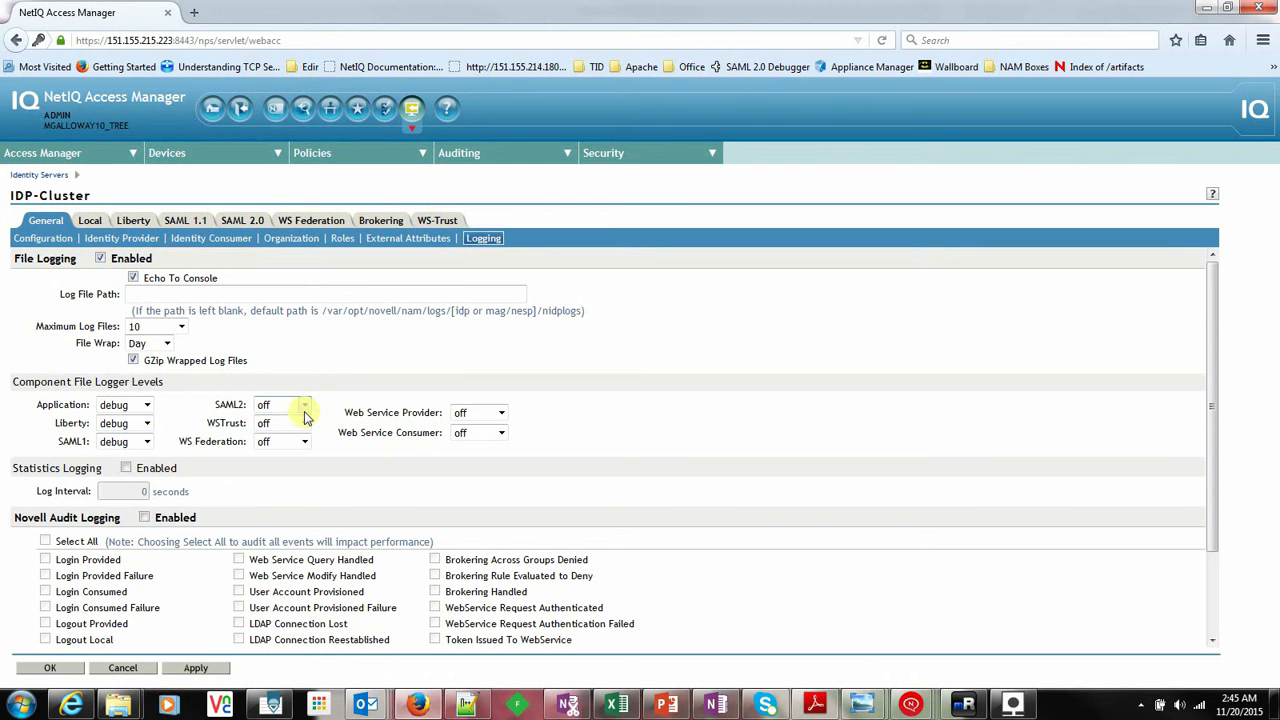
{"action": "left_click", "coordinate": [304, 404]}
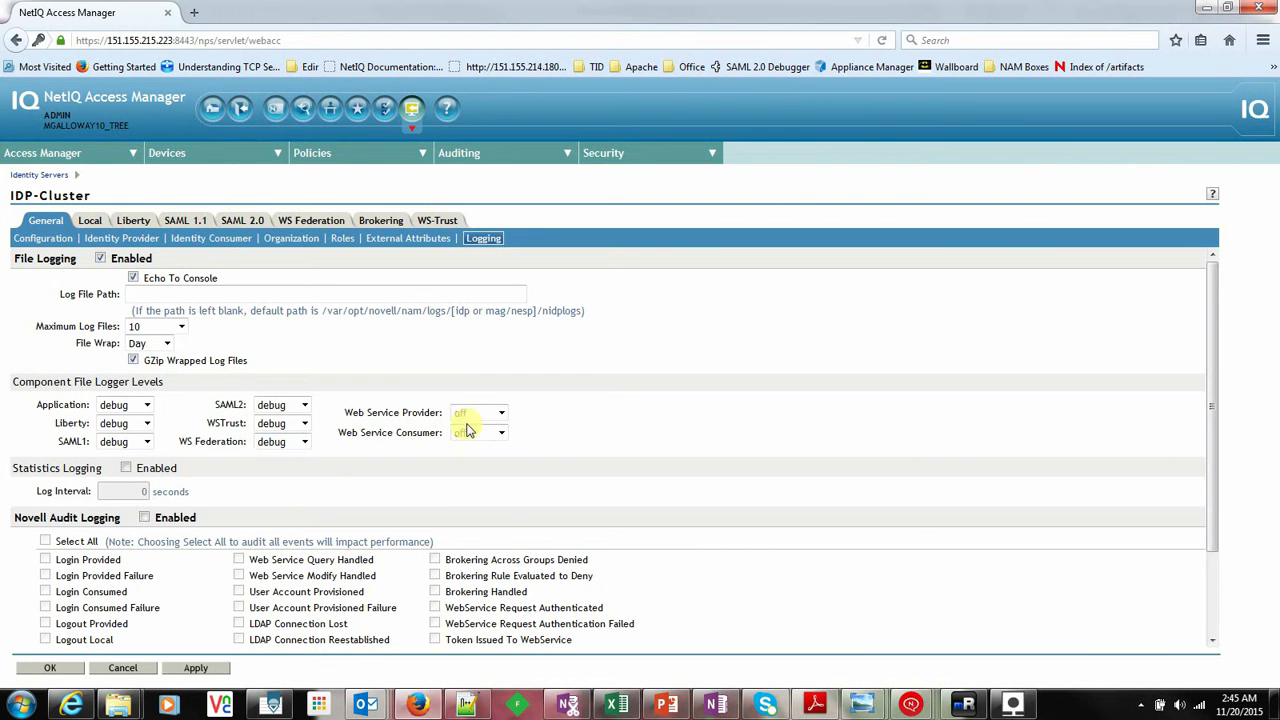
{"action": "left_click", "coordinate": [478, 432]}
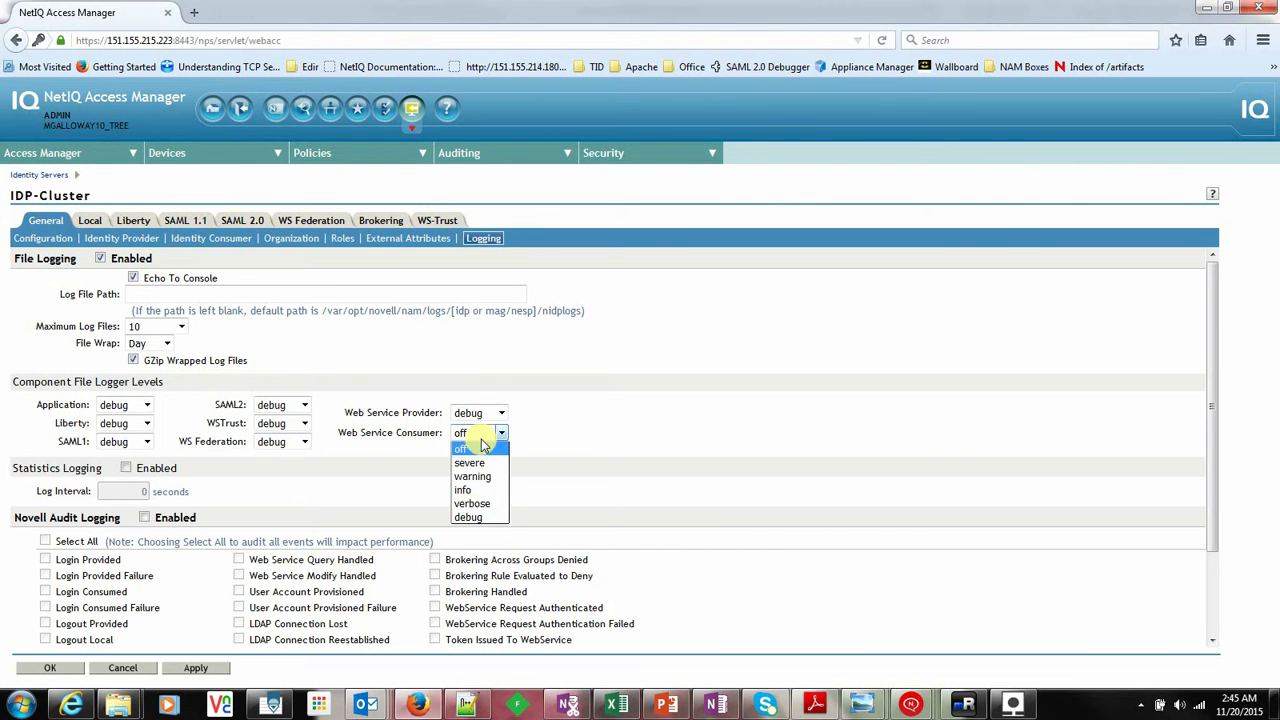
{"action": "left_click", "coordinate": [468, 516]}
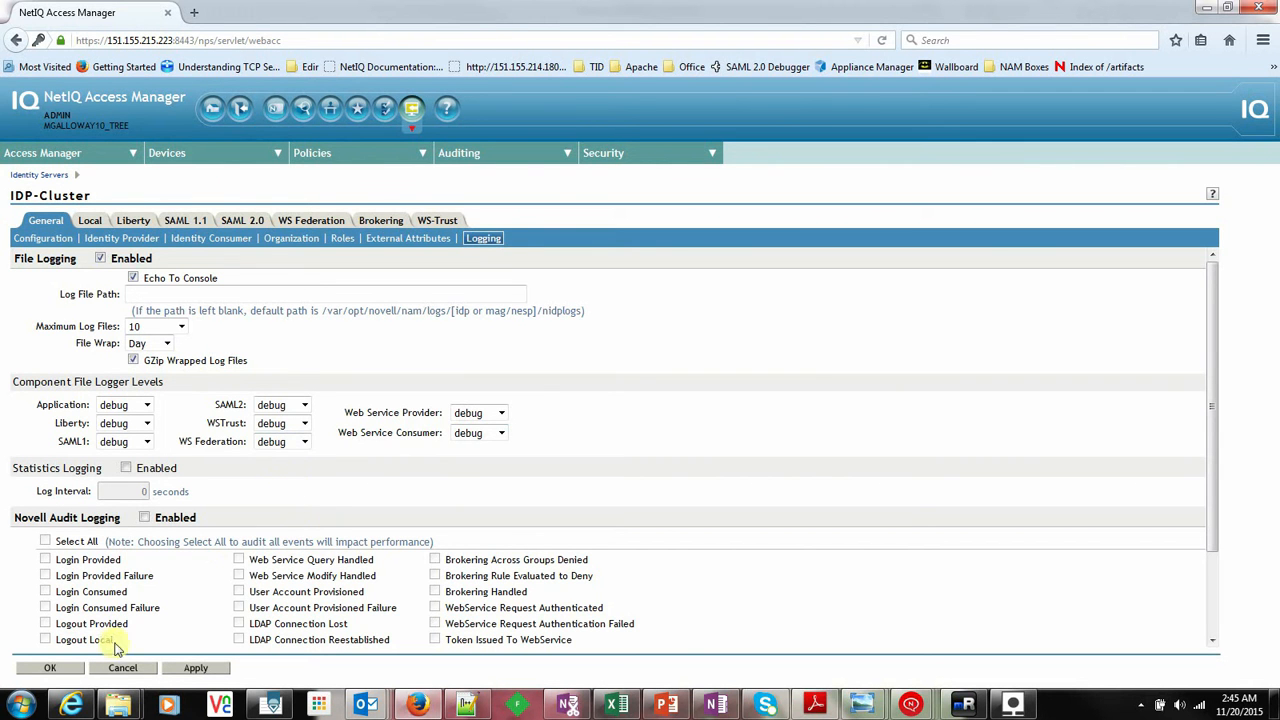
Save the IDP-Cluster logging settings and push the update to the identity server
{"action": "left_click", "coordinate": [50, 668]}
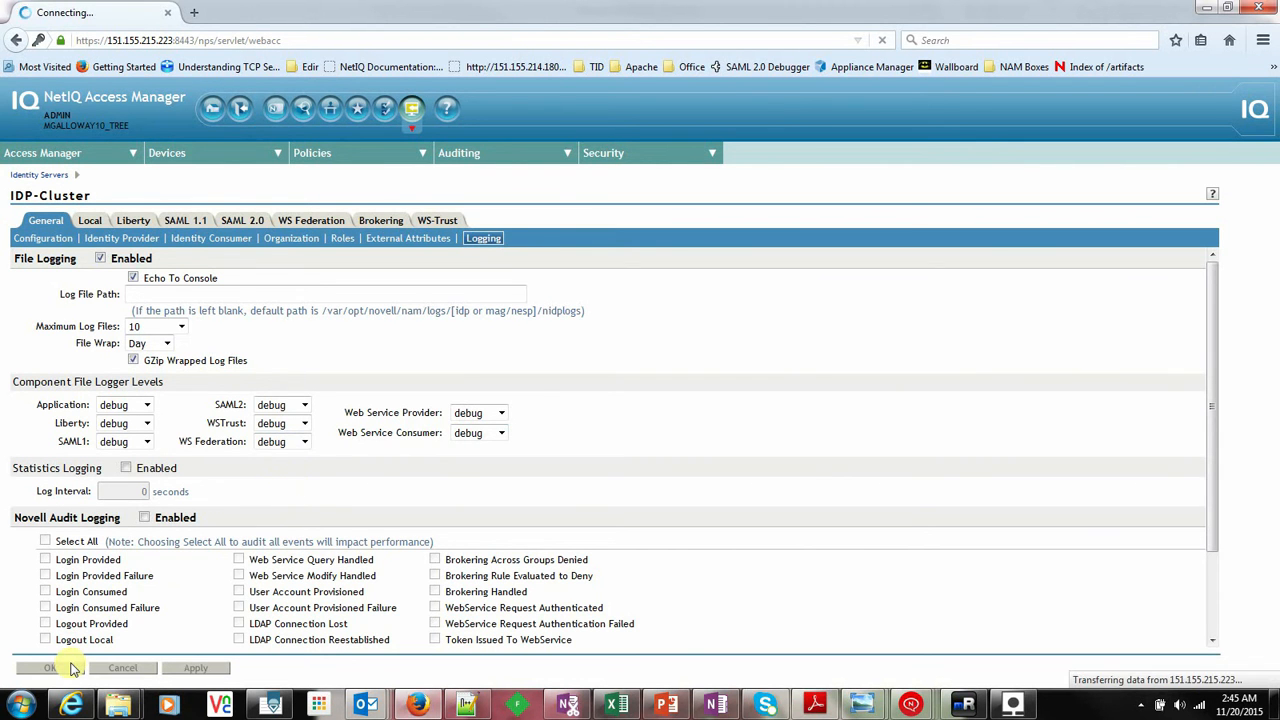
{"action": "left_click", "coordinate": [50, 668]}
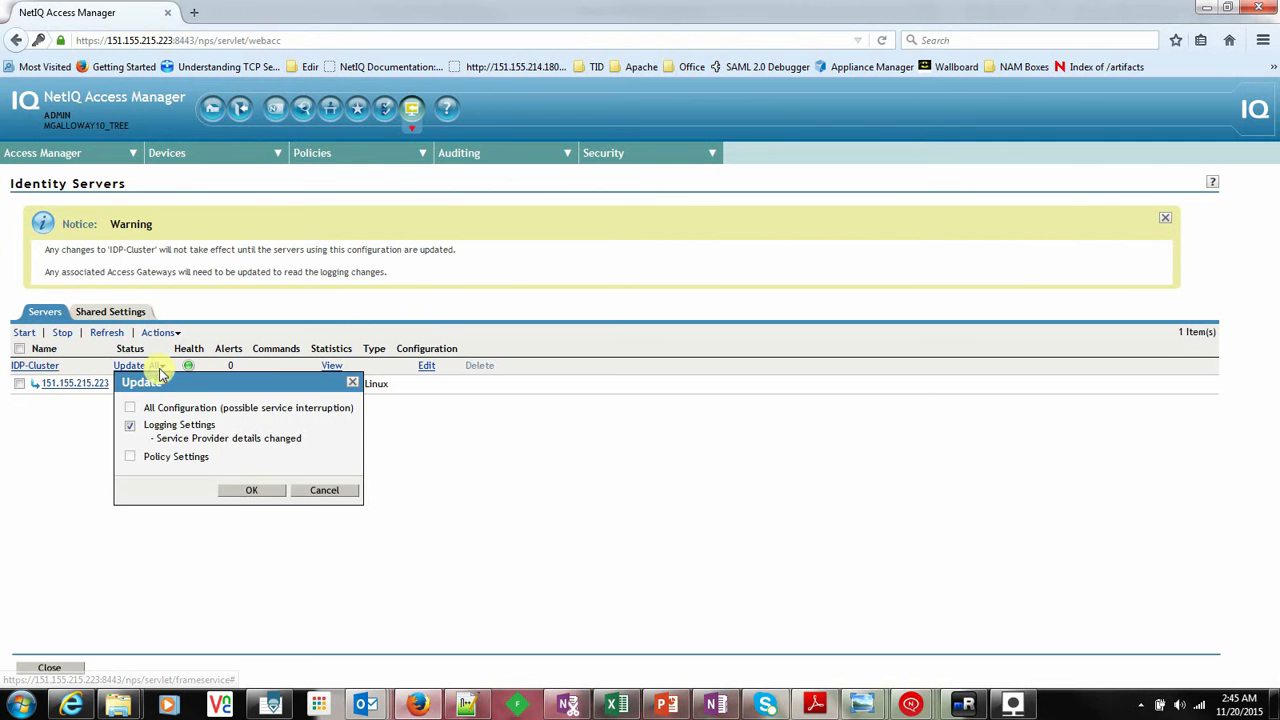
{"action": "left_click", "coordinate": [252, 490]}
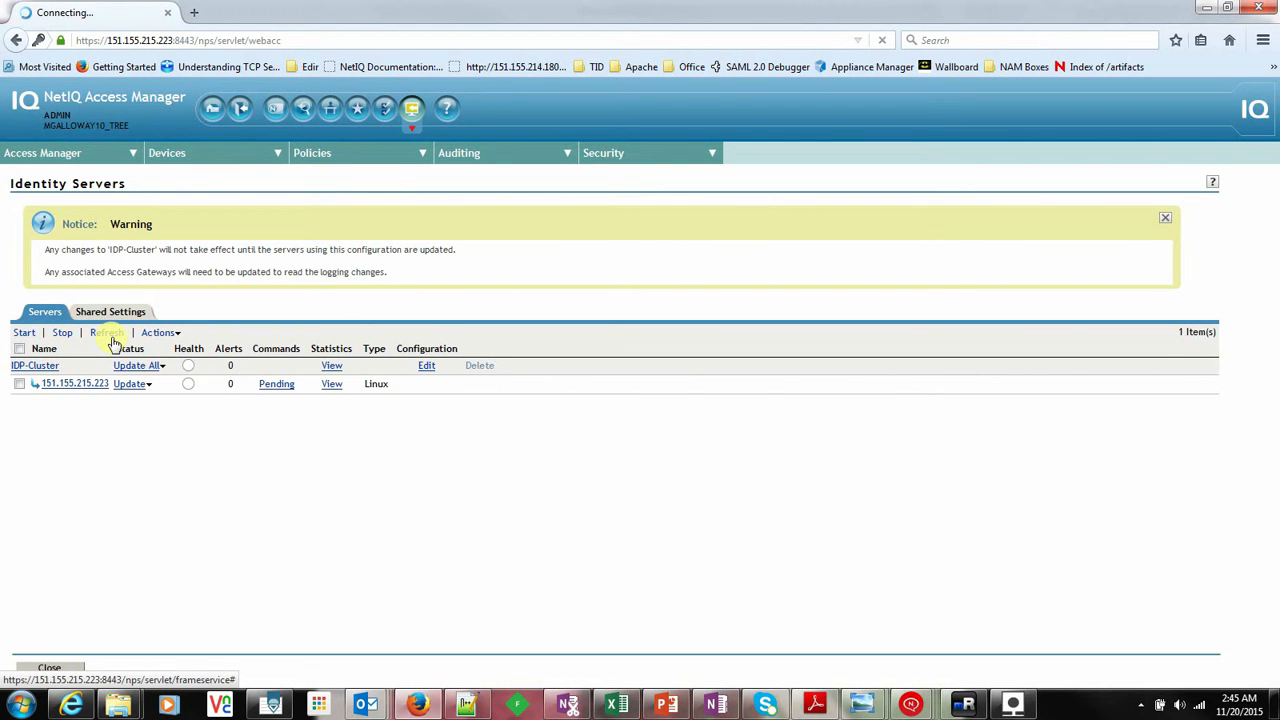
{"action": "left_click", "coordinate": [106, 332]}
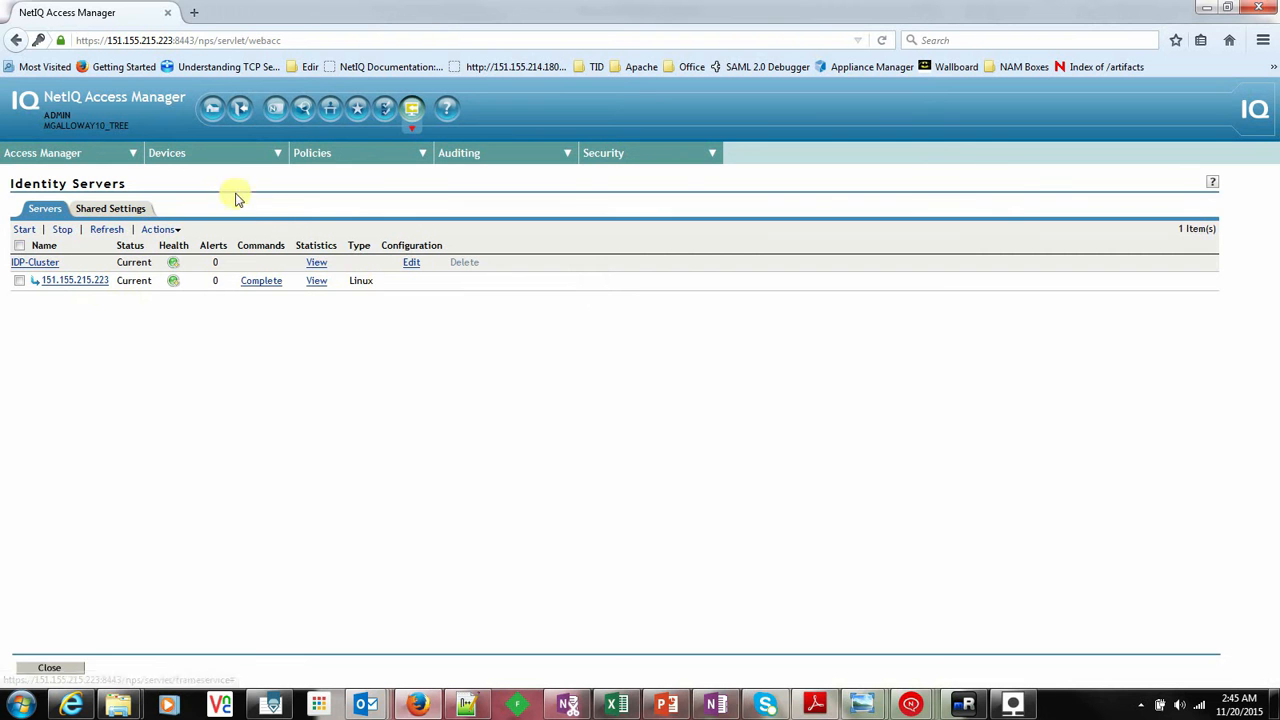
Run Update All on the Access Gateways until the status reads Current and Succeeded
{"action": "left_click", "coordinate": [168, 152]}
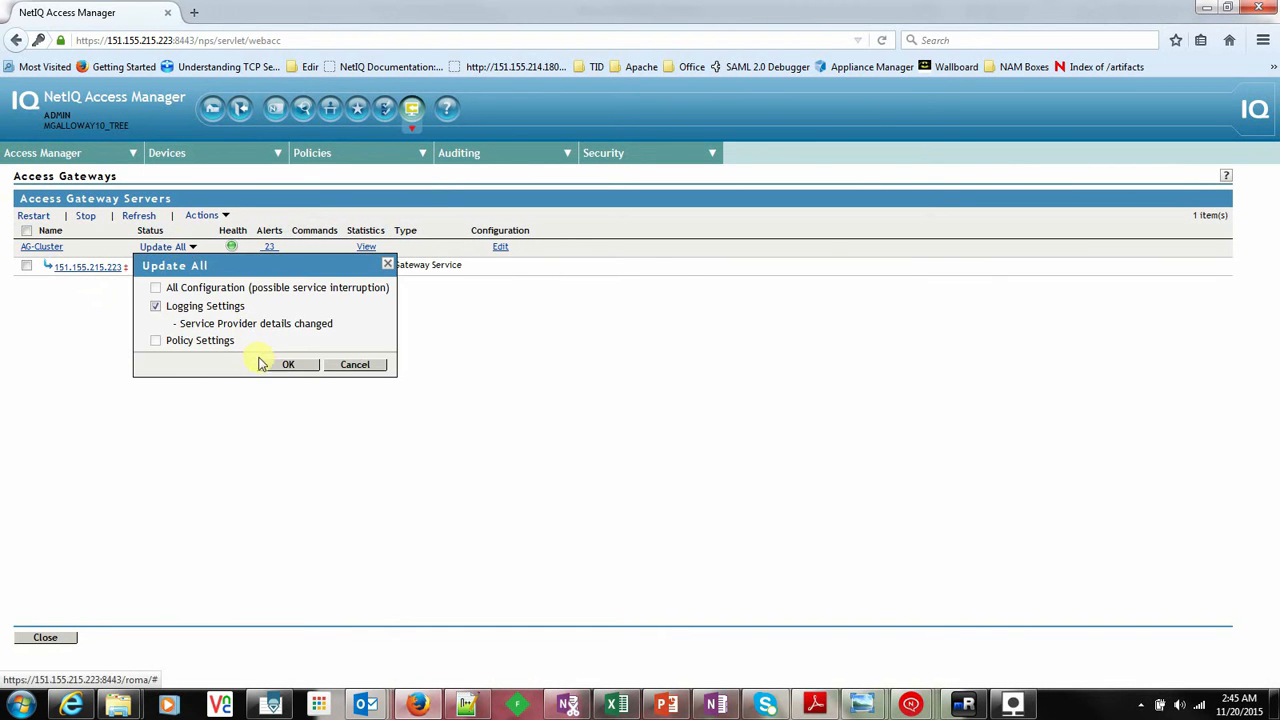
{"action": "left_click", "coordinate": [288, 364]}
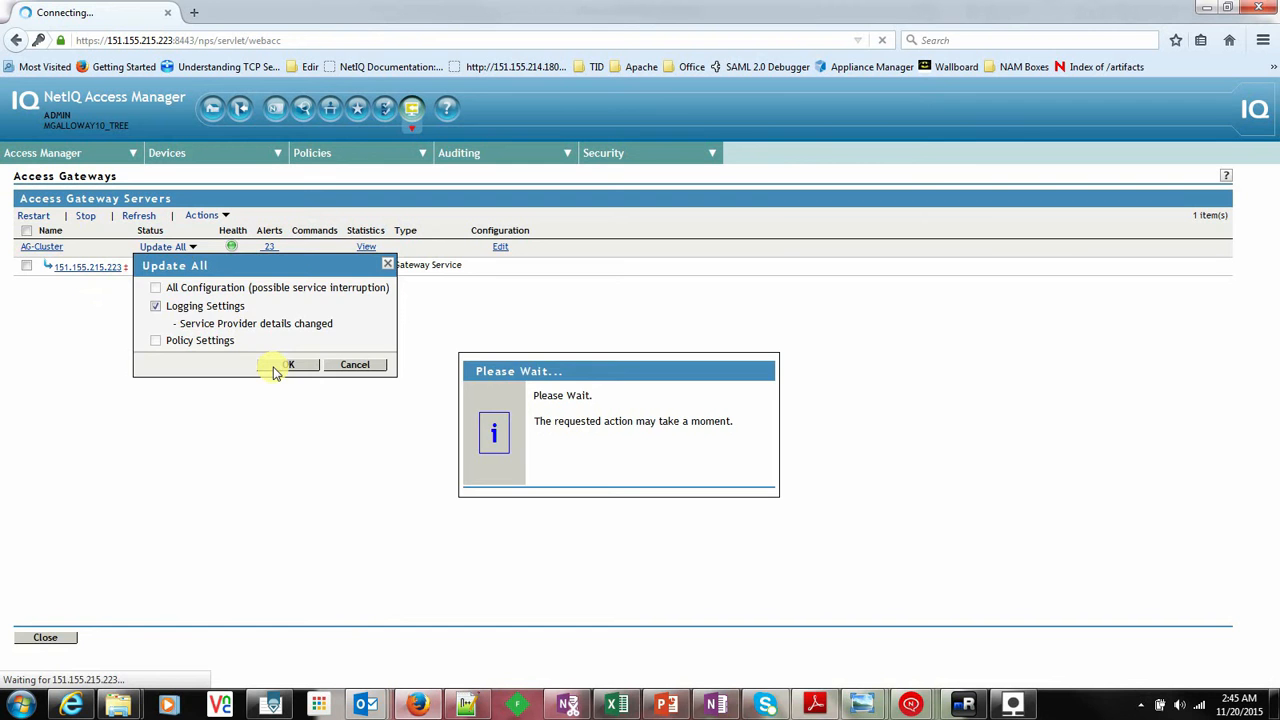
{"action": "left_click", "coordinate": [290, 364]}
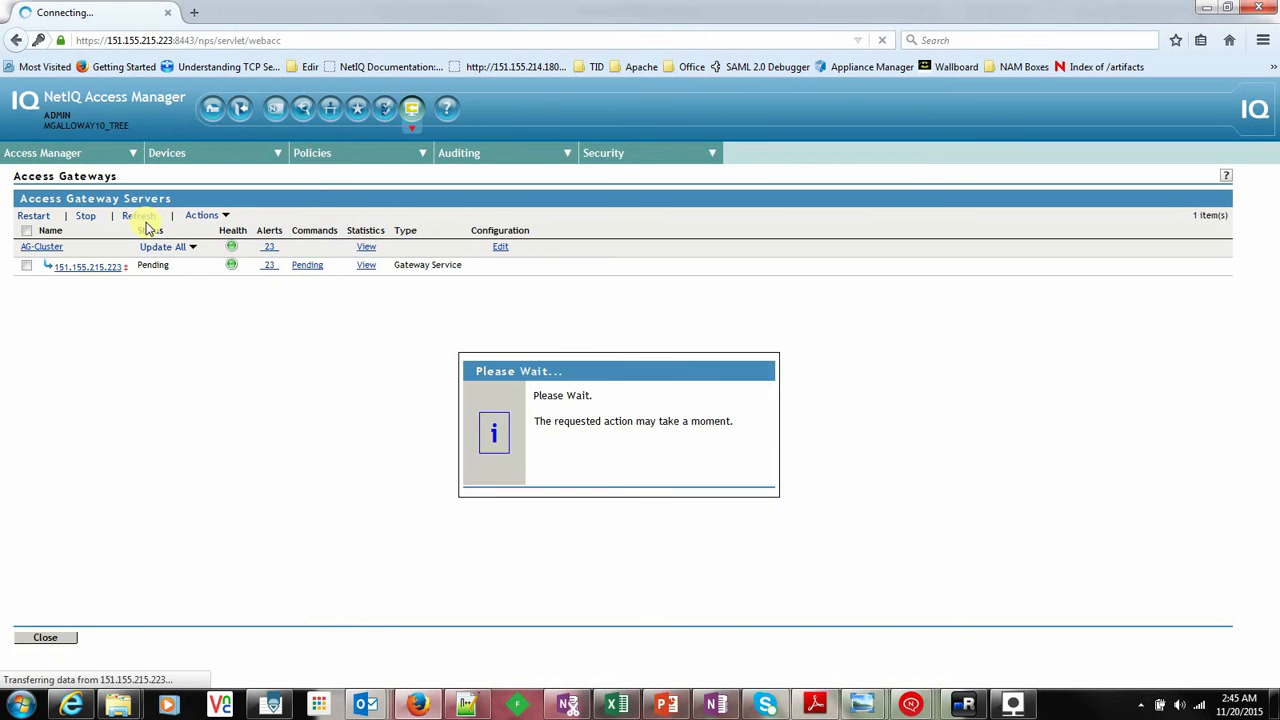
{"action": "left_click", "coordinate": [140, 216]}
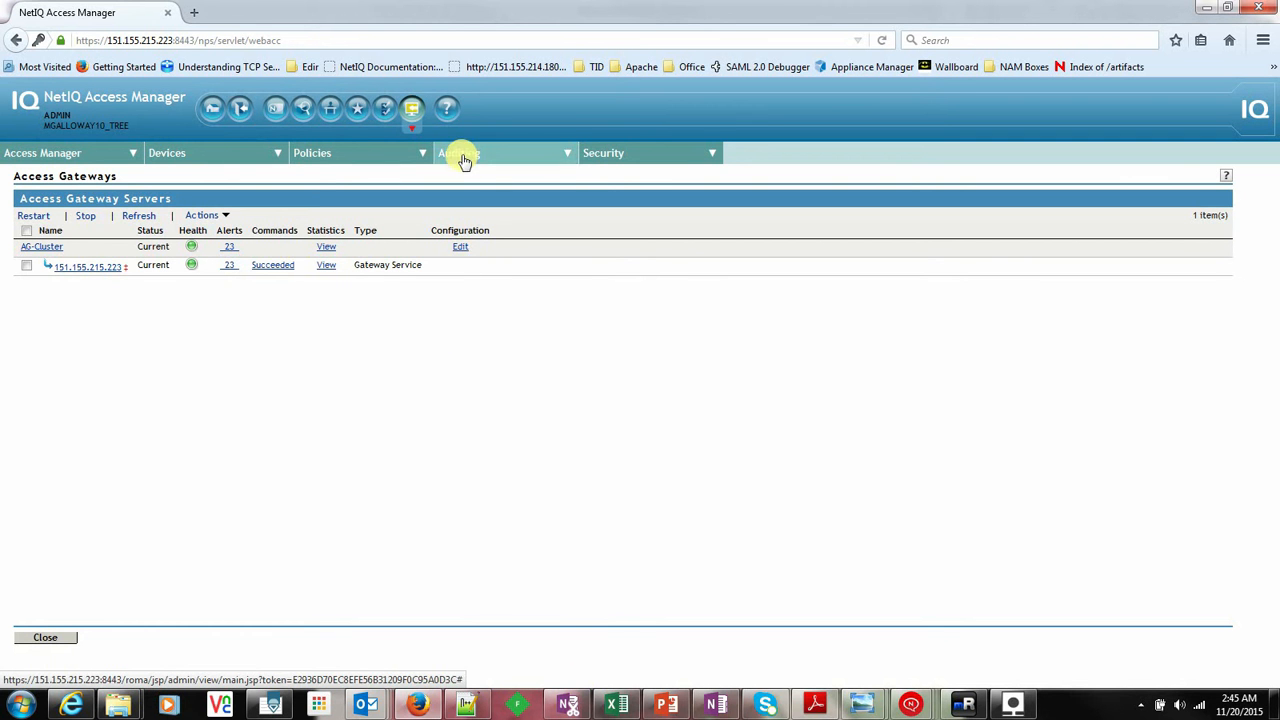
Show the Auditing > General Logging file list and get copy options on the app_sc.0.log path
{"action": "left_click", "coordinate": [460, 152]}
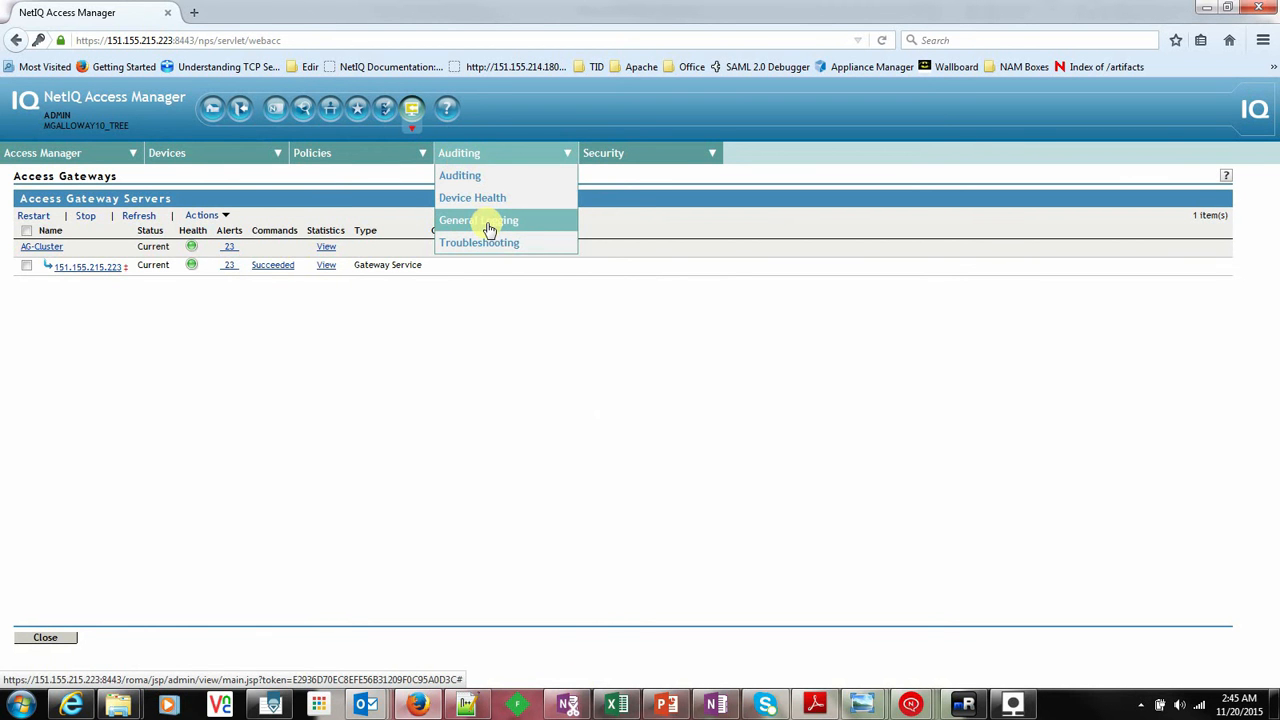
{"action": "left_click", "coordinate": [478, 220]}
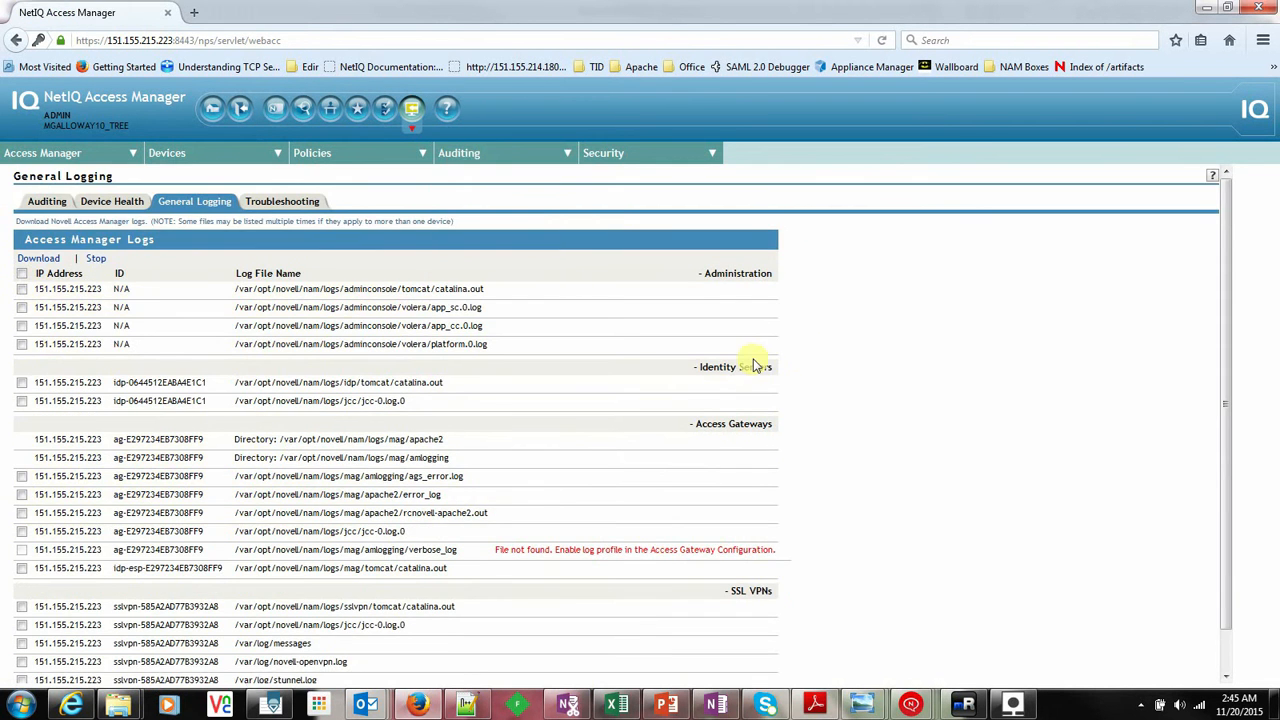
{"action": "mouse_move", "coordinate": [760, 290]}
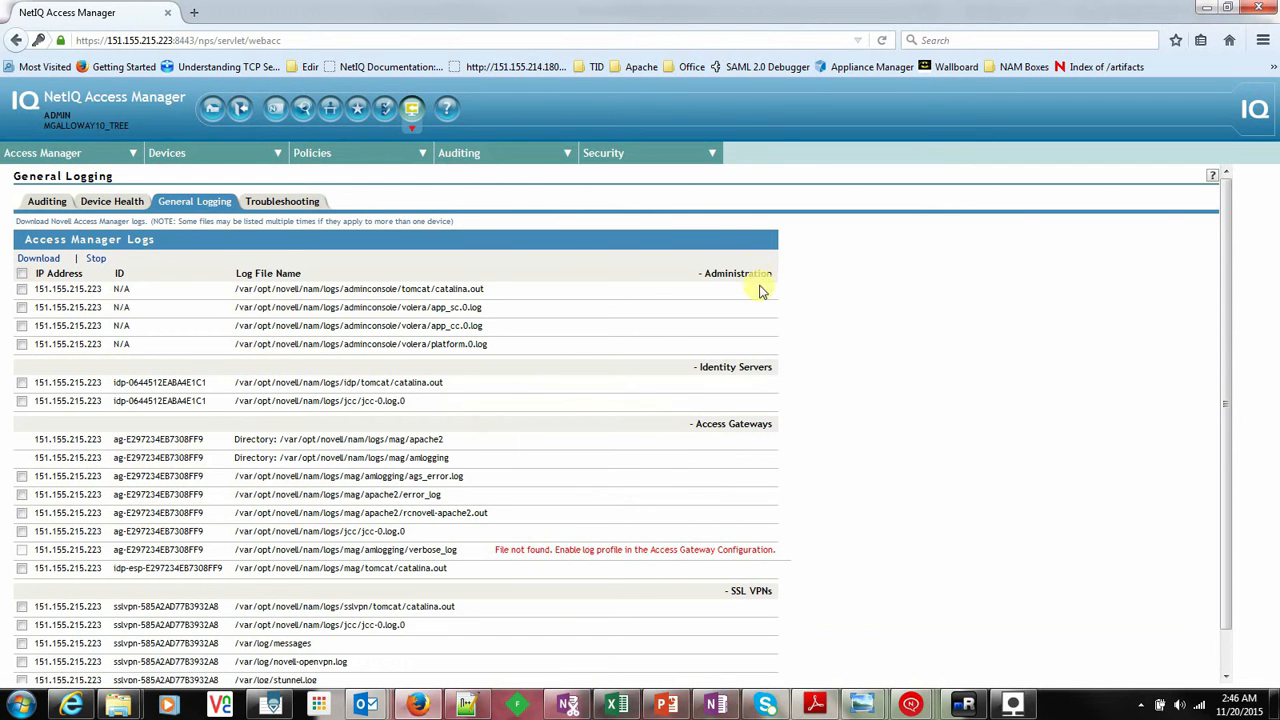
{"action": "mouse_move", "coordinate": [358, 320]}
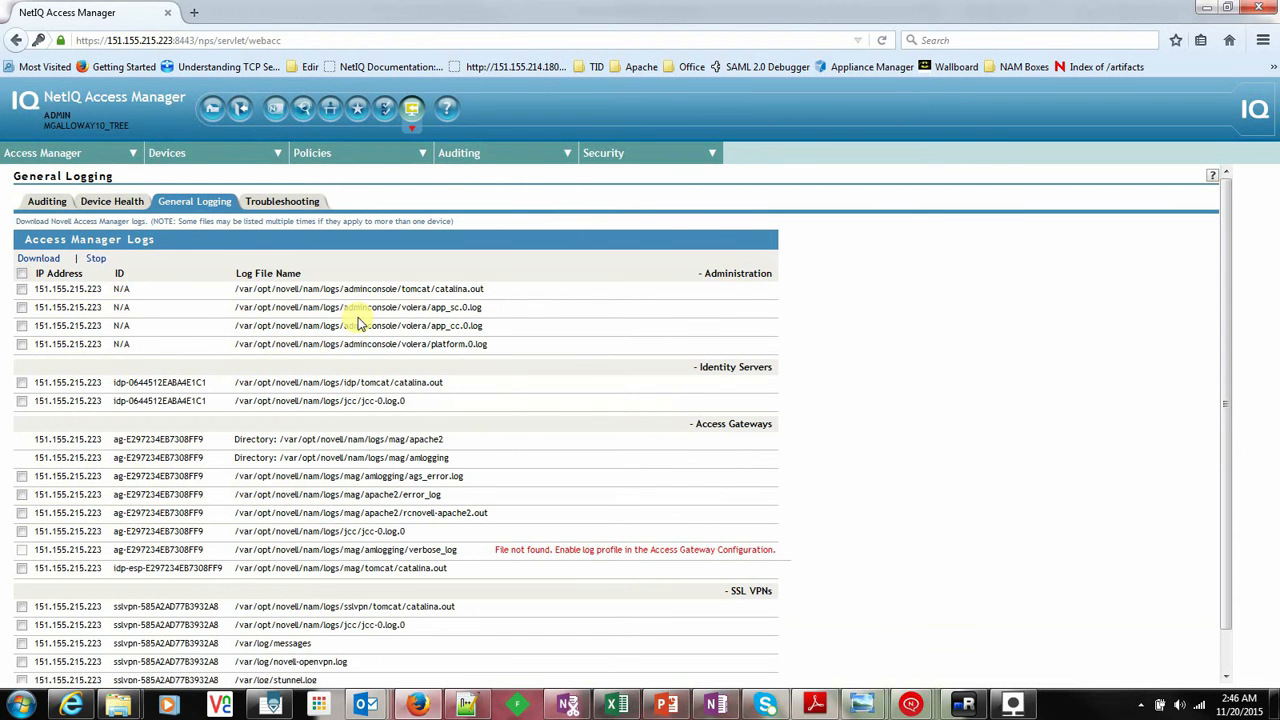
{"action": "mouse_move", "coordinate": [722, 368]}
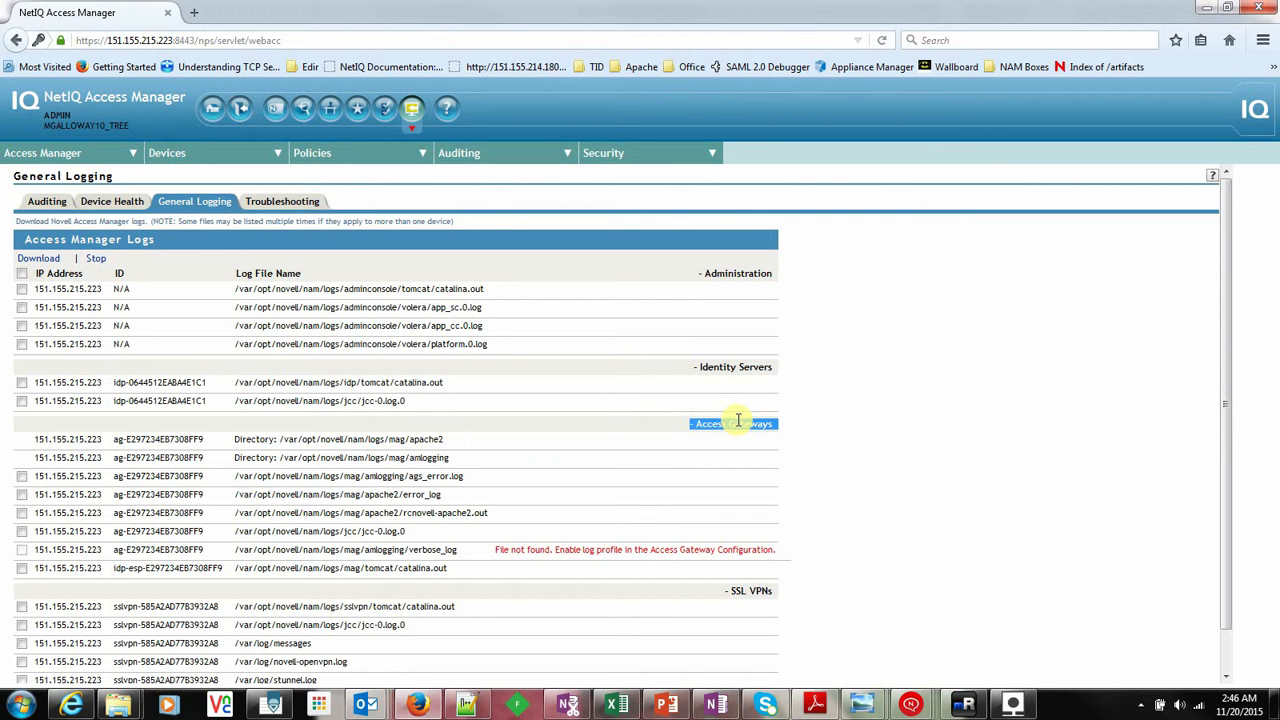
{"action": "mouse_move", "coordinate": [532, 316]}
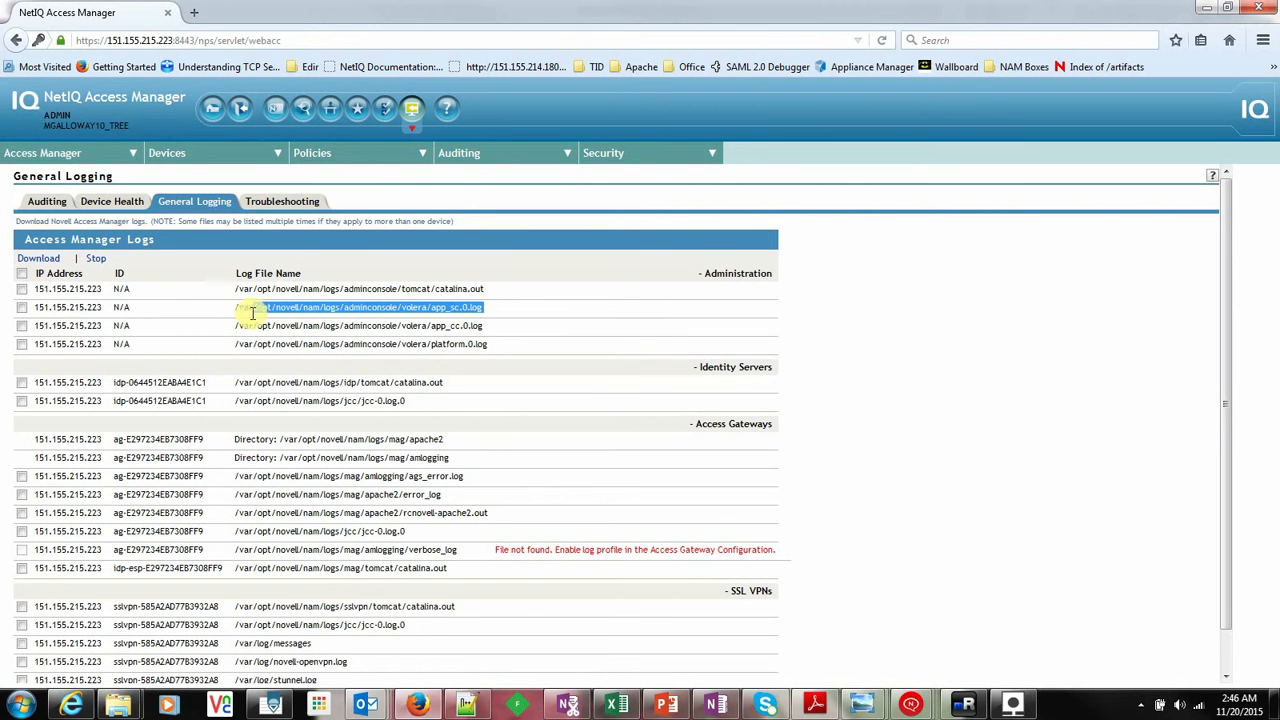
{"action": "right_click", "coordinate": [284, 308]}
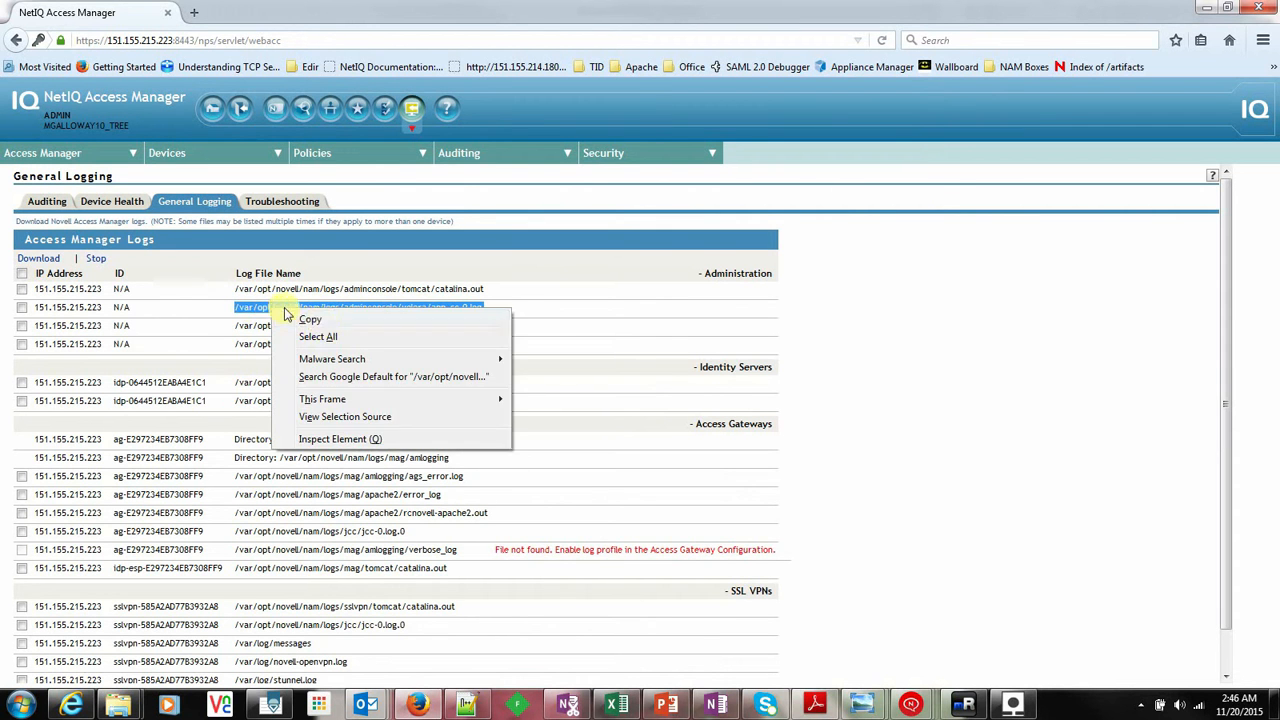
Empty /var/opt/novell/nam/logs/adminconsole/volera/app_sc.0.log from the SSH terminal with '>'
{"action": "left_click", "coordinate": [810, 640]}
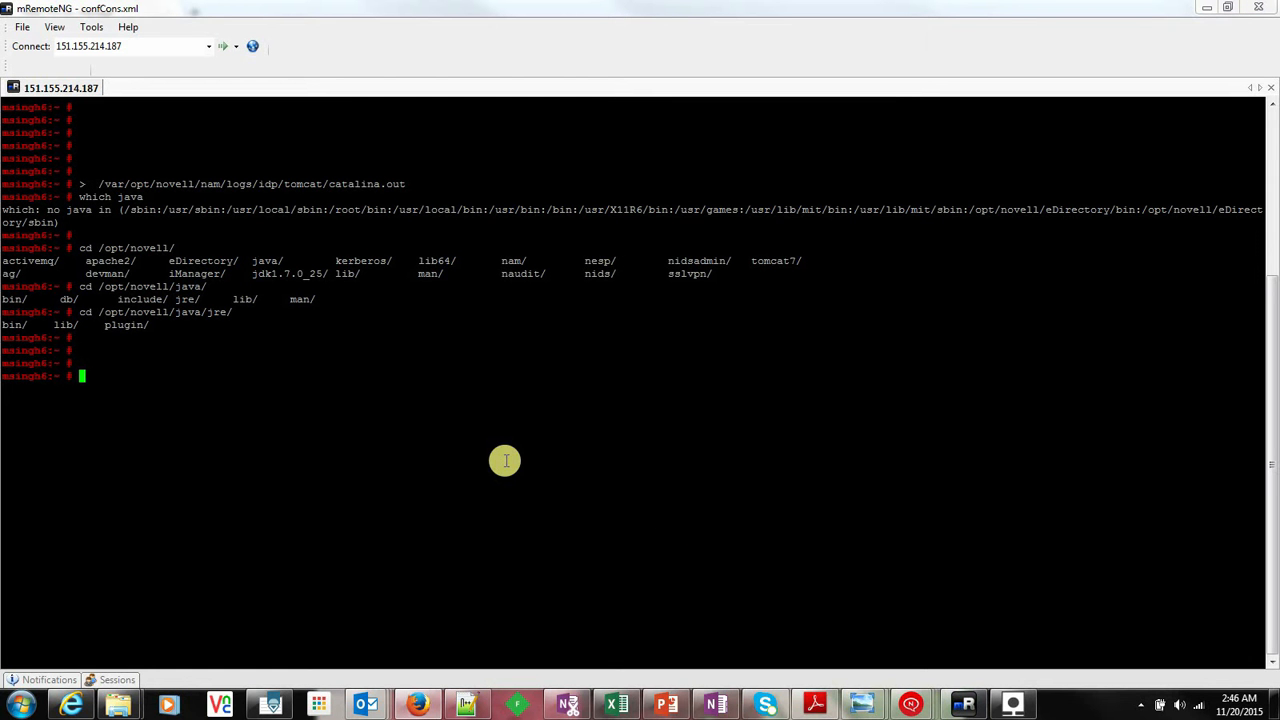
{"action": "type", "text": ">"}
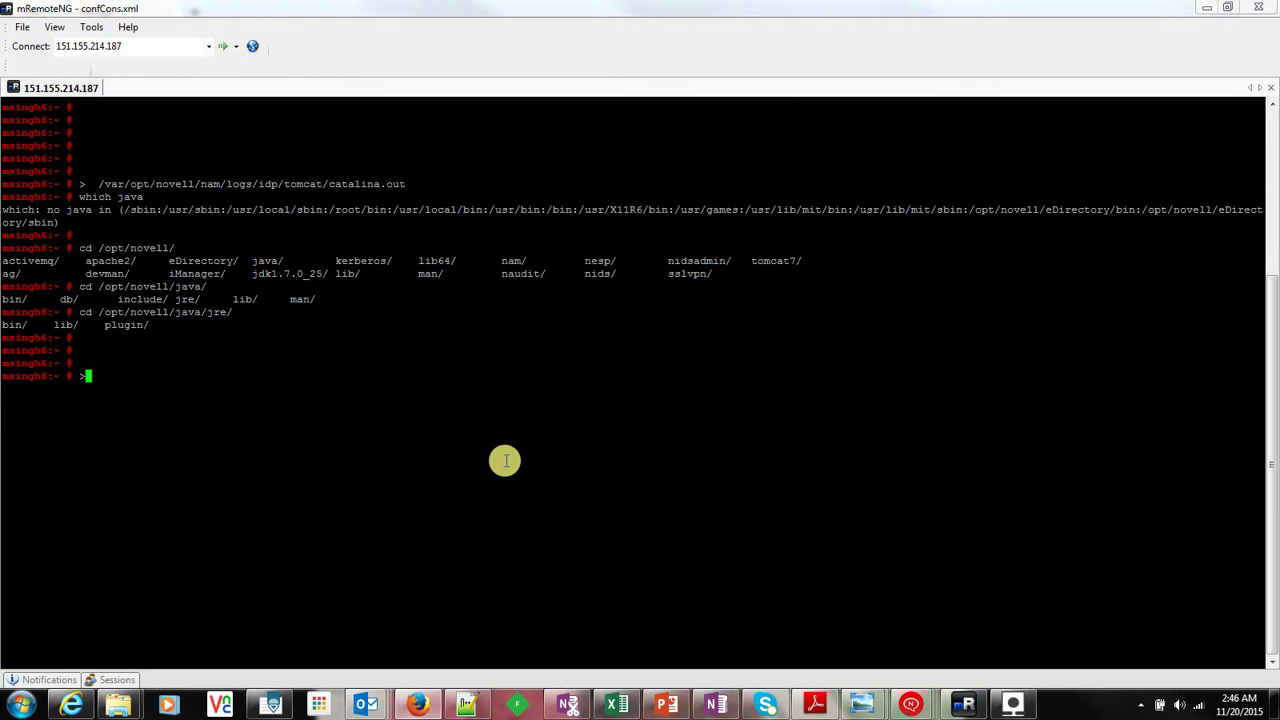
{"action": "type", "text": "/var/opt/novell/nam/logs/adminconsole/volera/app_sc.0.log"}
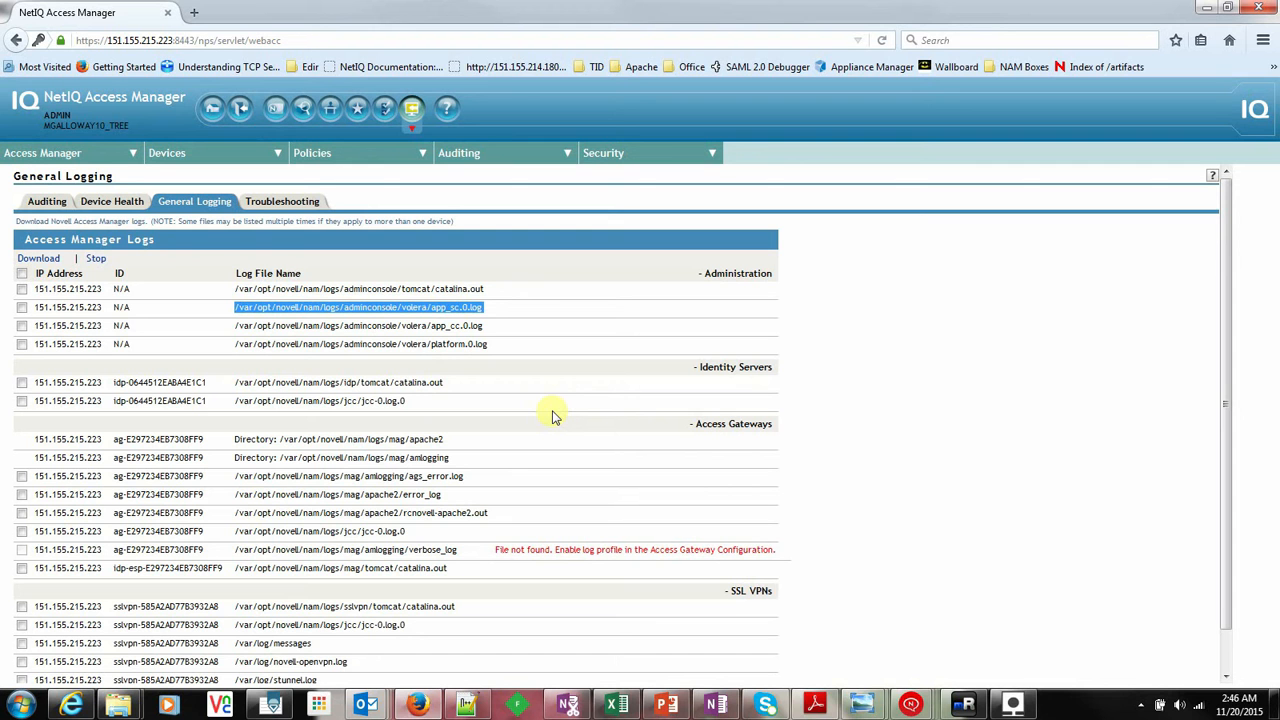
{"action": "mouse_move", "coordinate": [440, 452]}
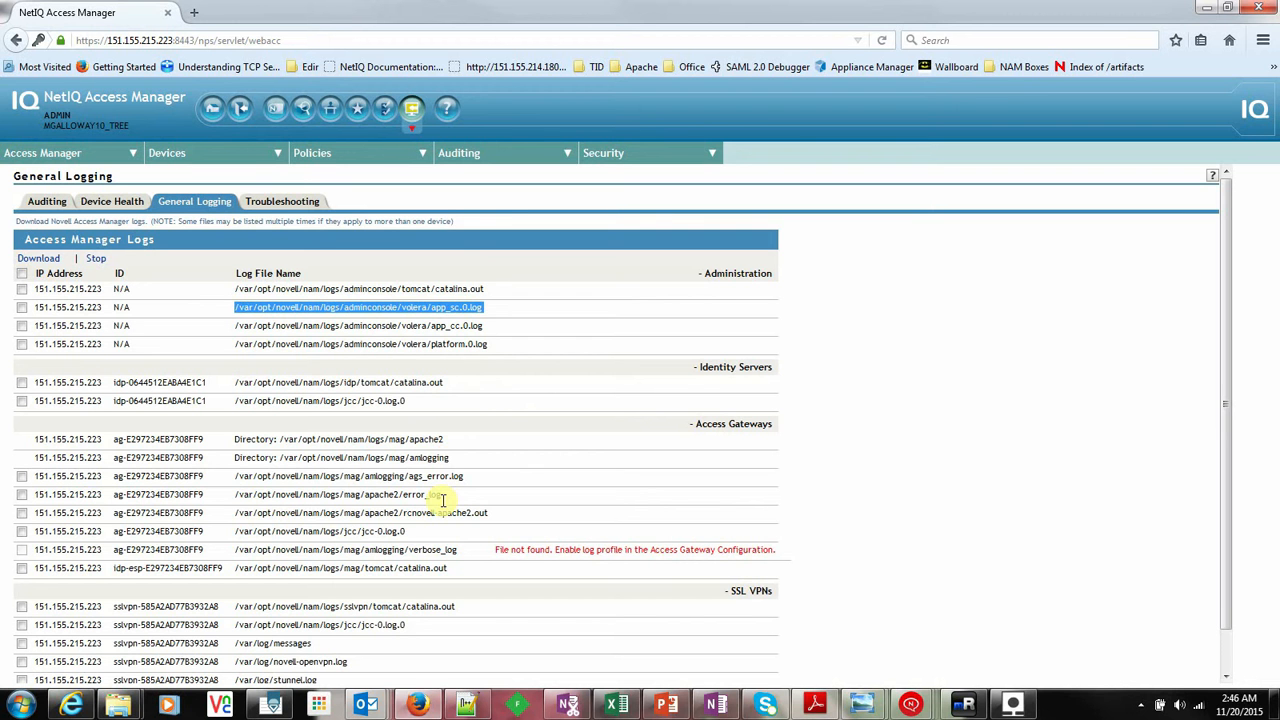
{"action": "mouse_move", "coordinate": [868, 604]}
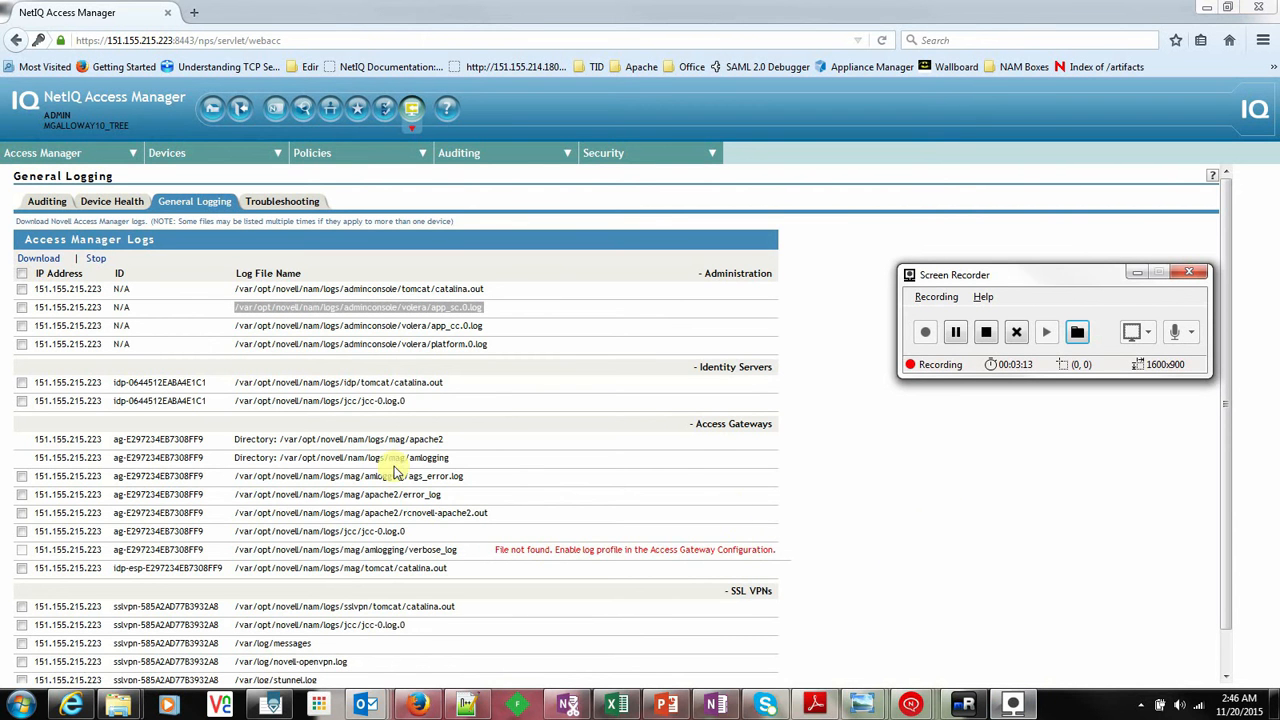
{"action": "mouse_move", "coordinate": [412, 456]}
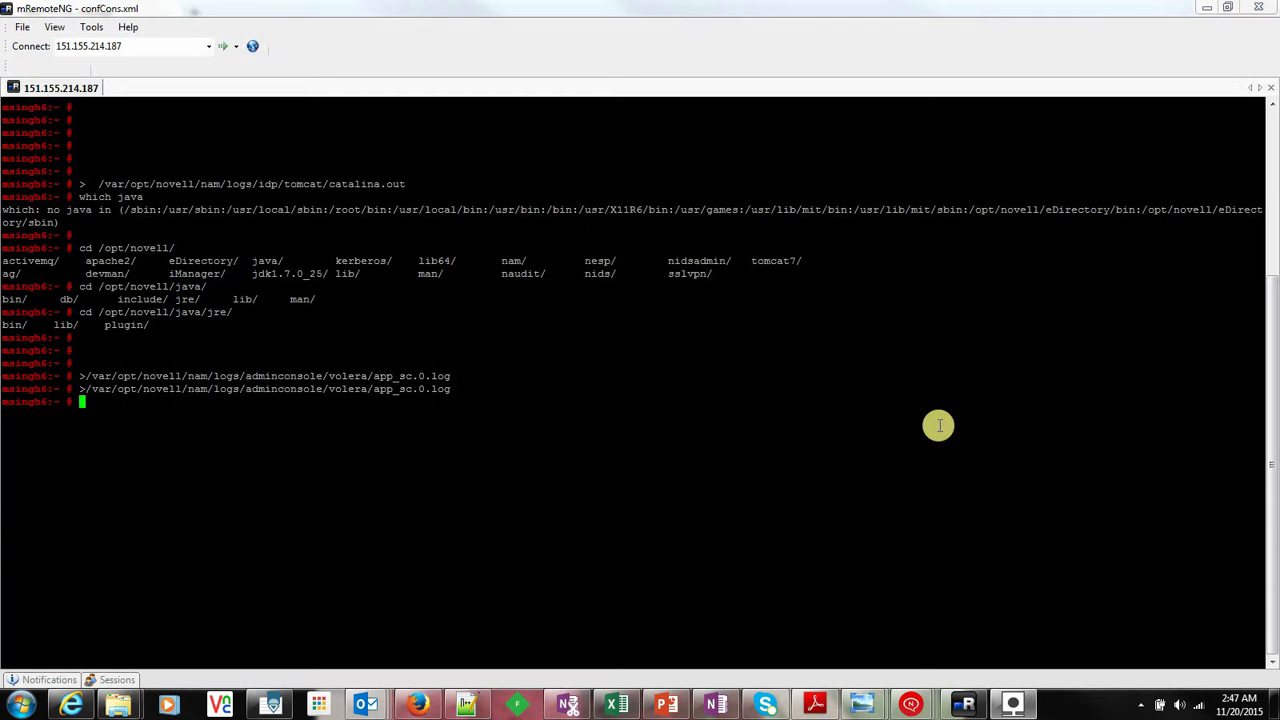
Truncate the app_sc.0.log file again with '>' in the terminal
{"action": "type", "text": ">"}
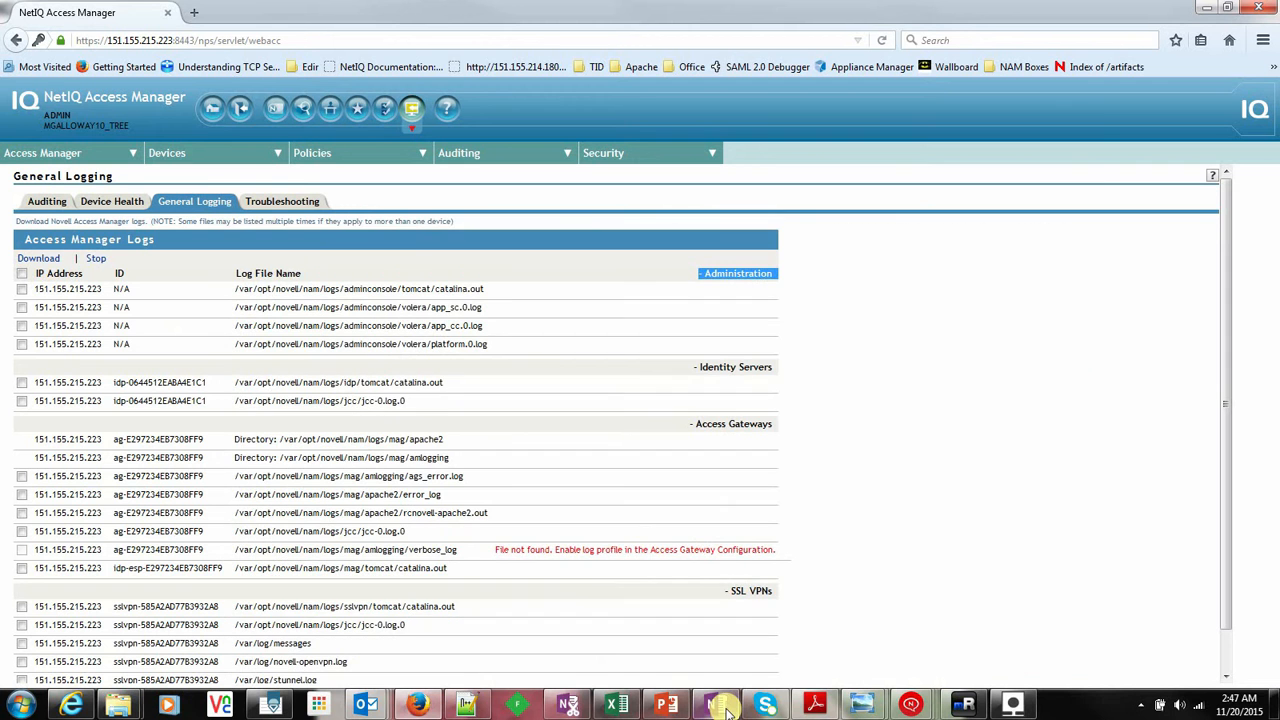
{"action": "mouse_move", "coordinate": [156, 356]}
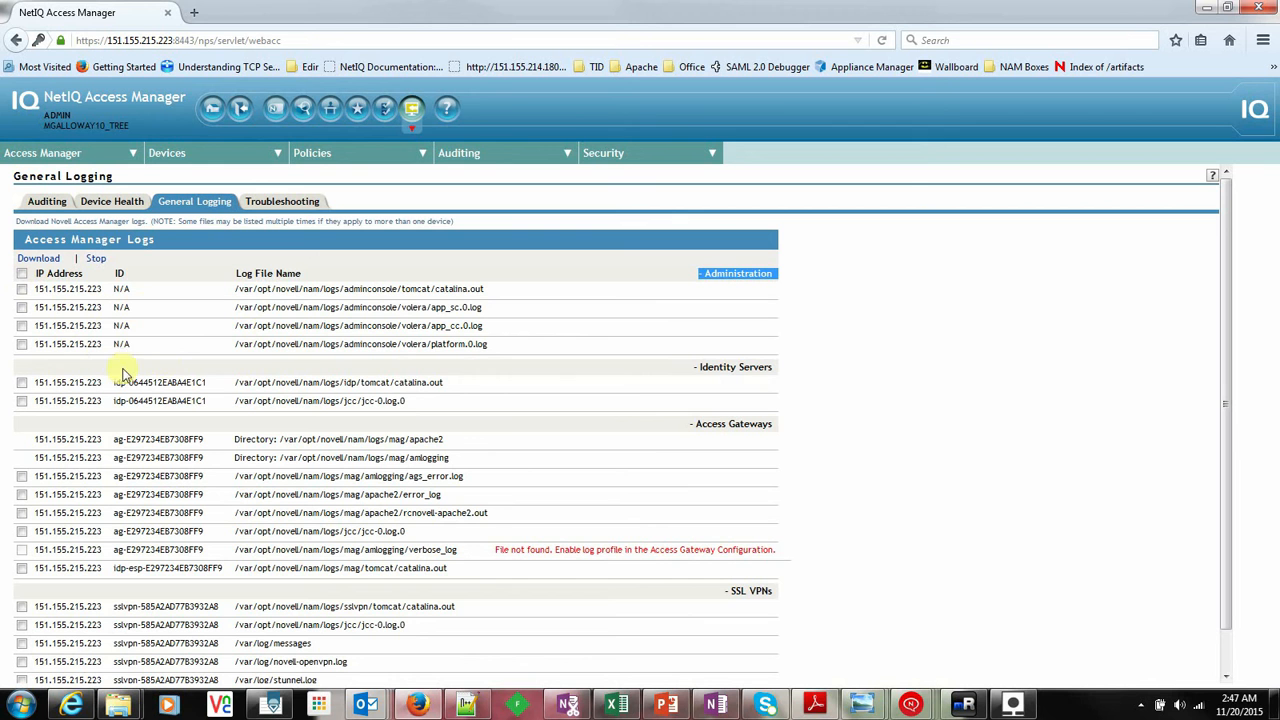
{"action": "mouse_move", "coordinate": [408, 388]}
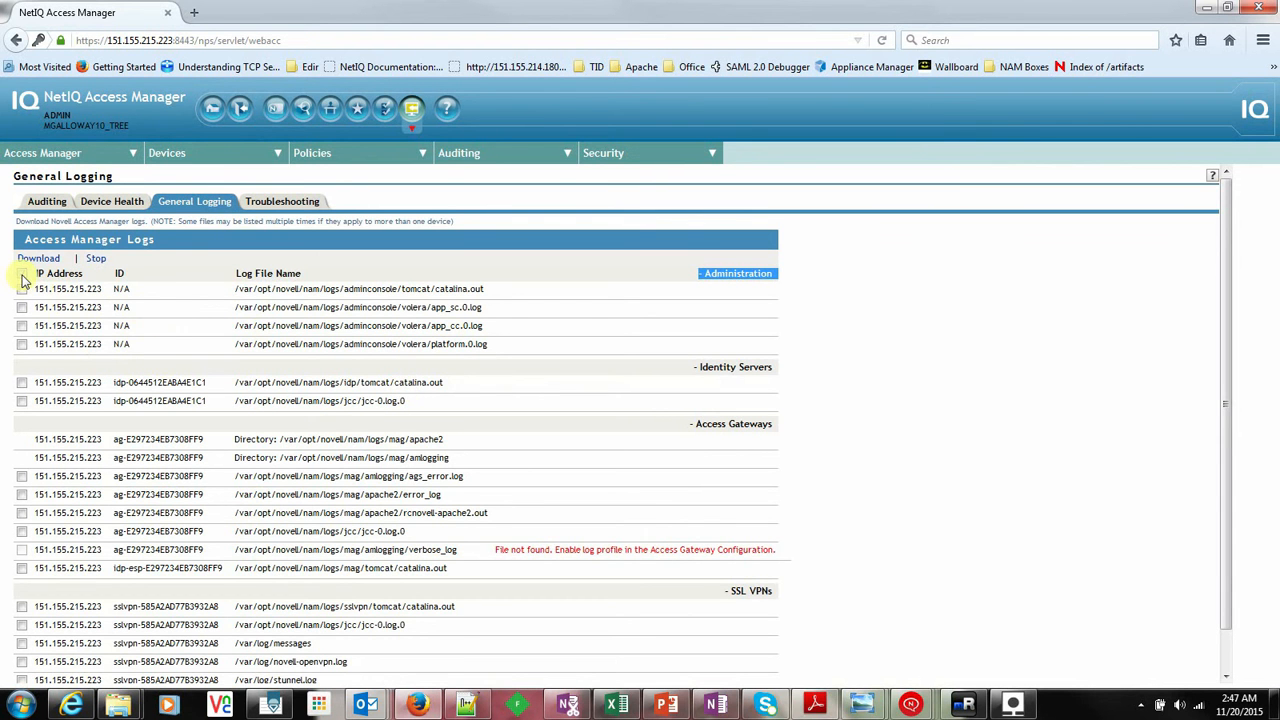
Tick every log file in the Access Manager Logs table for download and bring up the admin guide PDF
{"action": "left_click", "coordinate": [40, 258]}
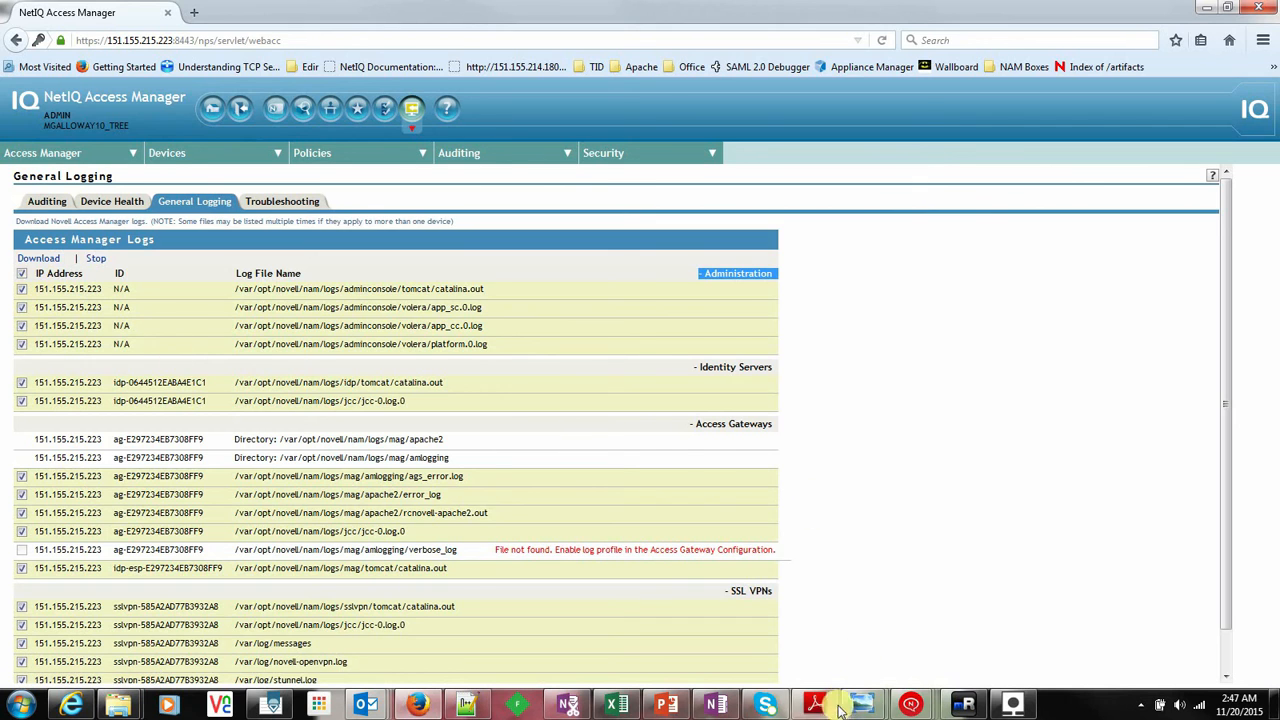
{"action": "left_click", "coordinate": [714, 704]}
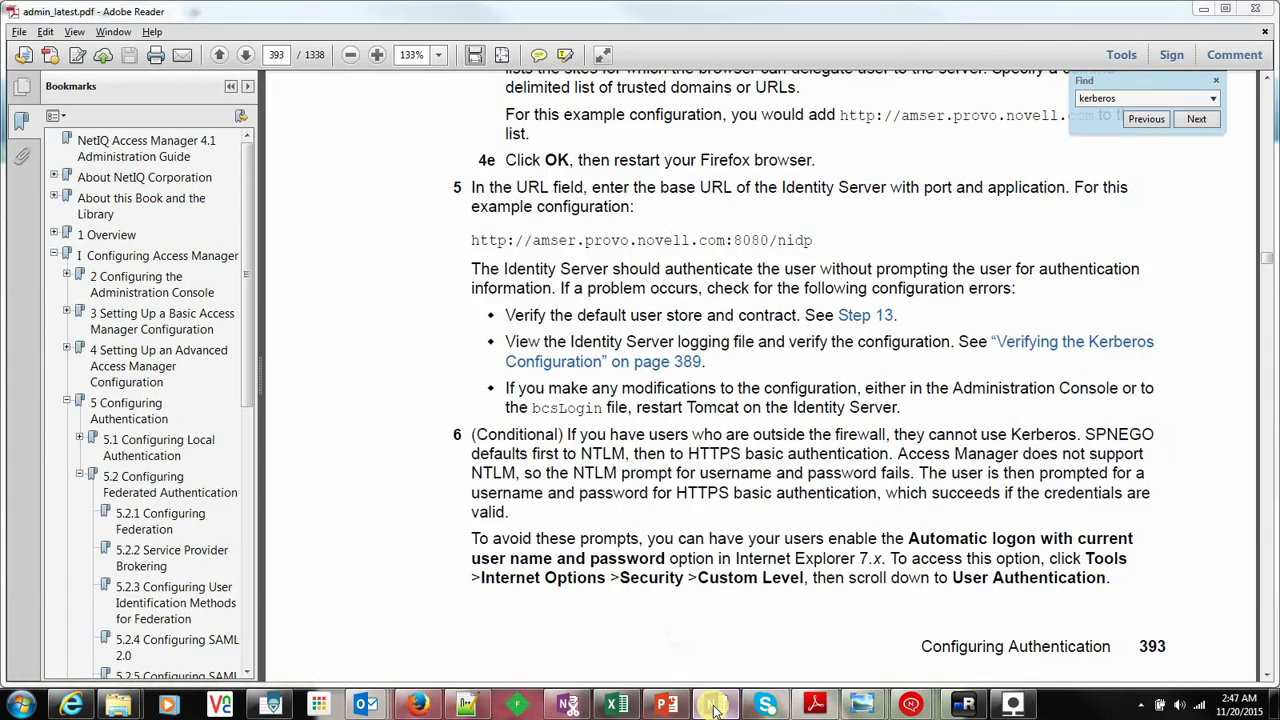
Review the 'Steps to take logs' OneNote page and bring up the screen recorder
{"action": "left_click", "coordinate": [714, 704]}
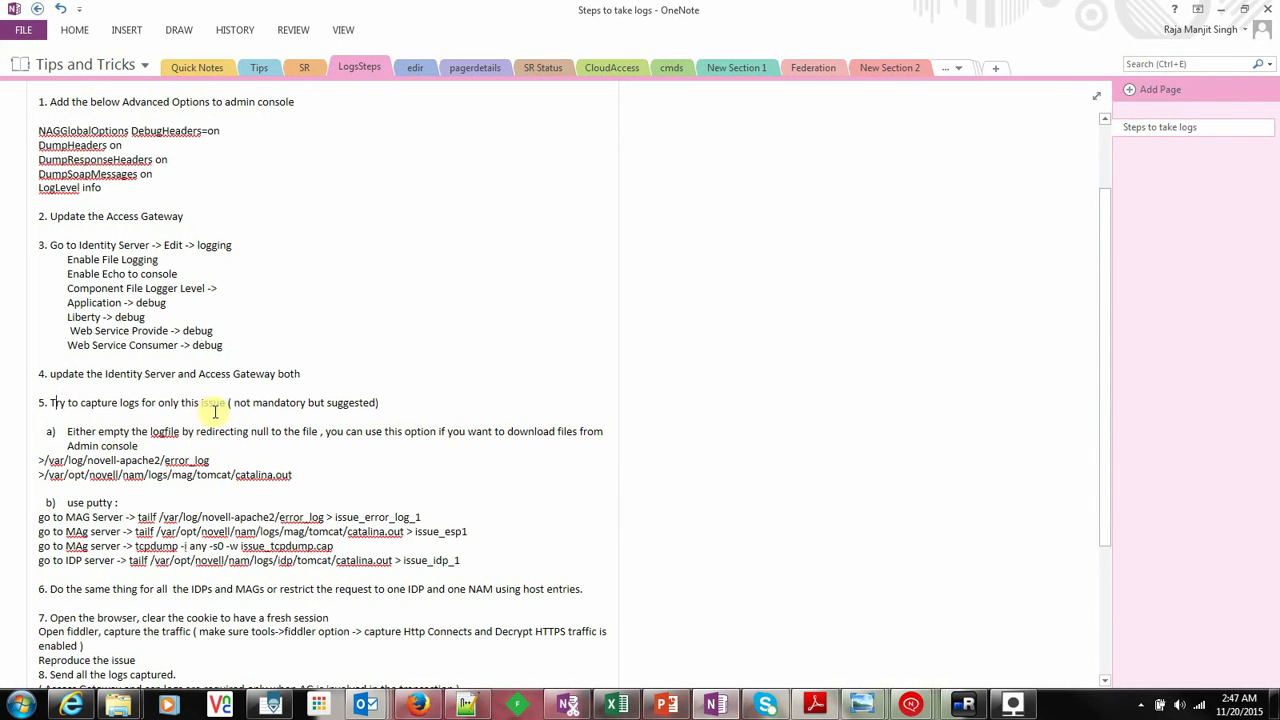
{"action": "mouse_move", "coordinate": [262, 412]}
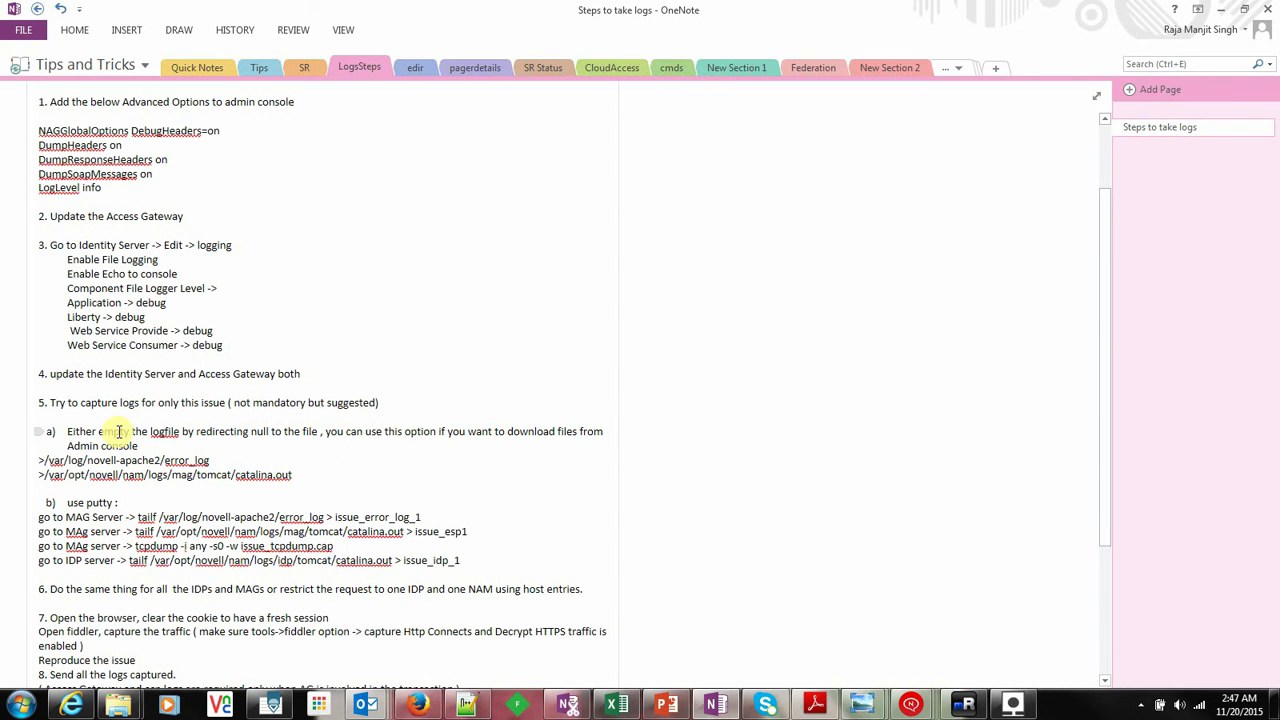
{"action": "mouse_move", "coordinate": [268, 444]}
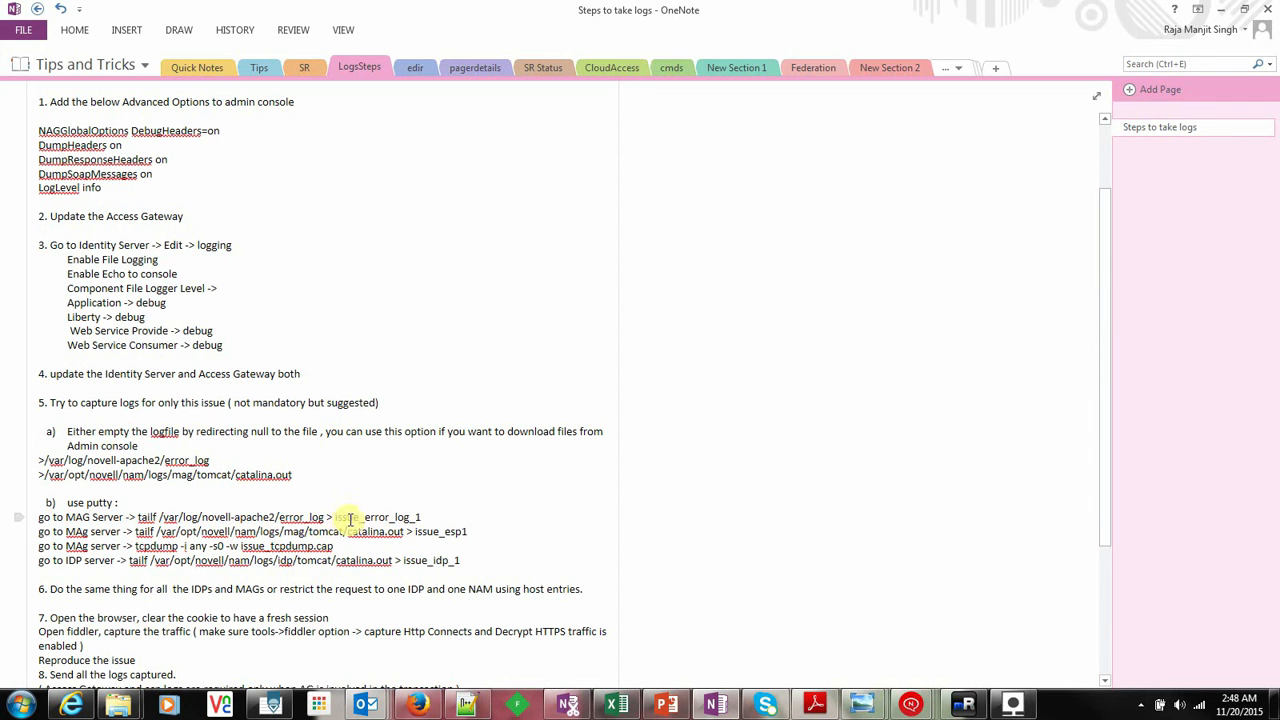
{"action": "double_click", "coordinate": [376, 516]}
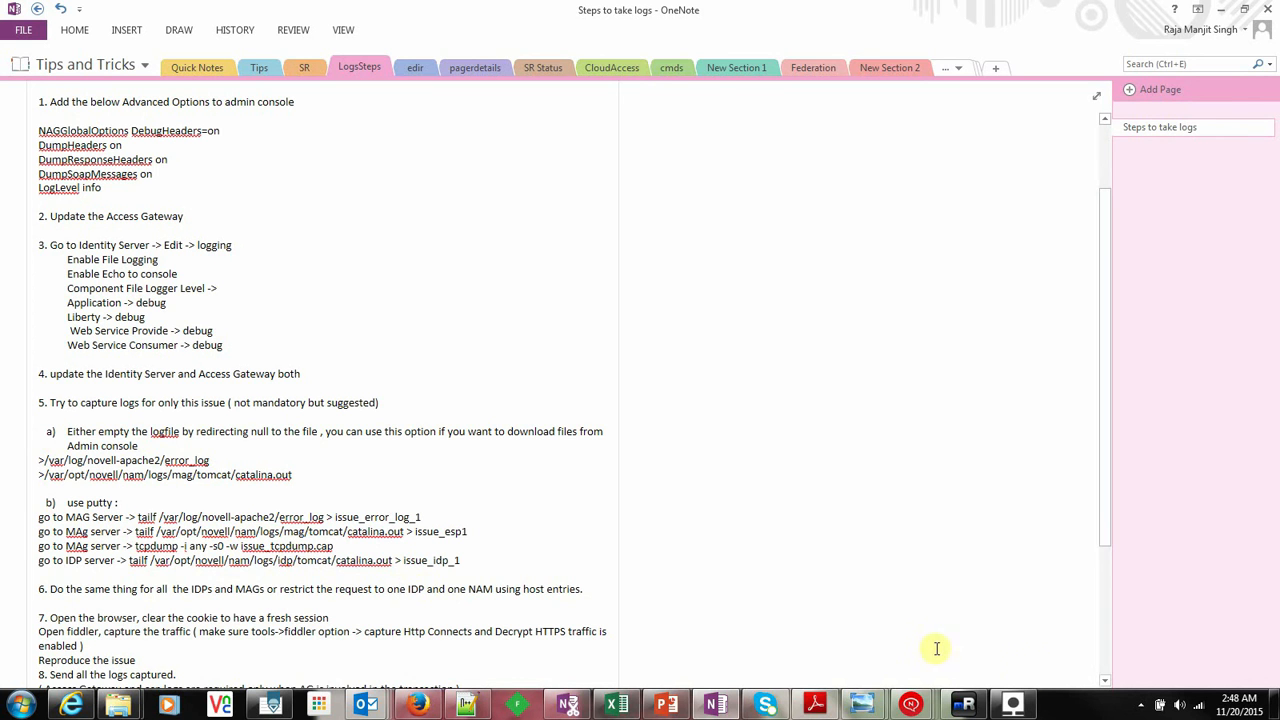
{"action": "left_click", "coordinate": [1012, 704]}
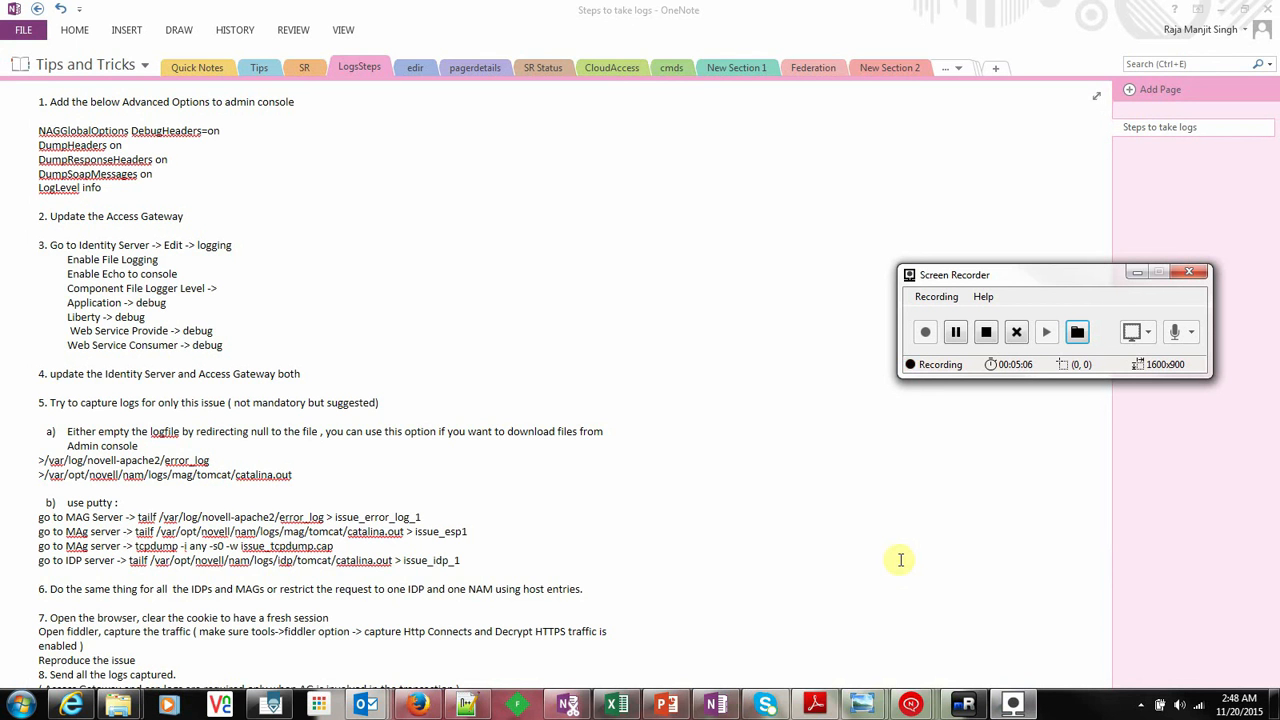
{"action": "mouse_move", "coordinate": [896, 512]}
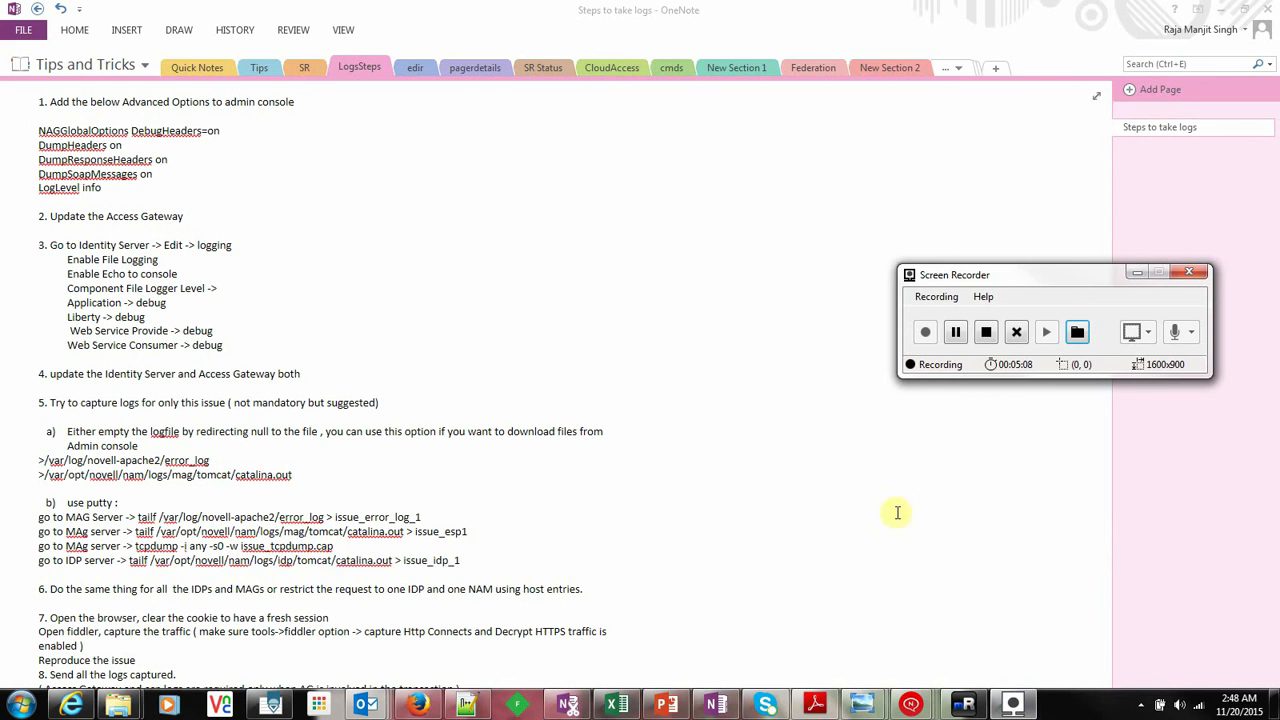